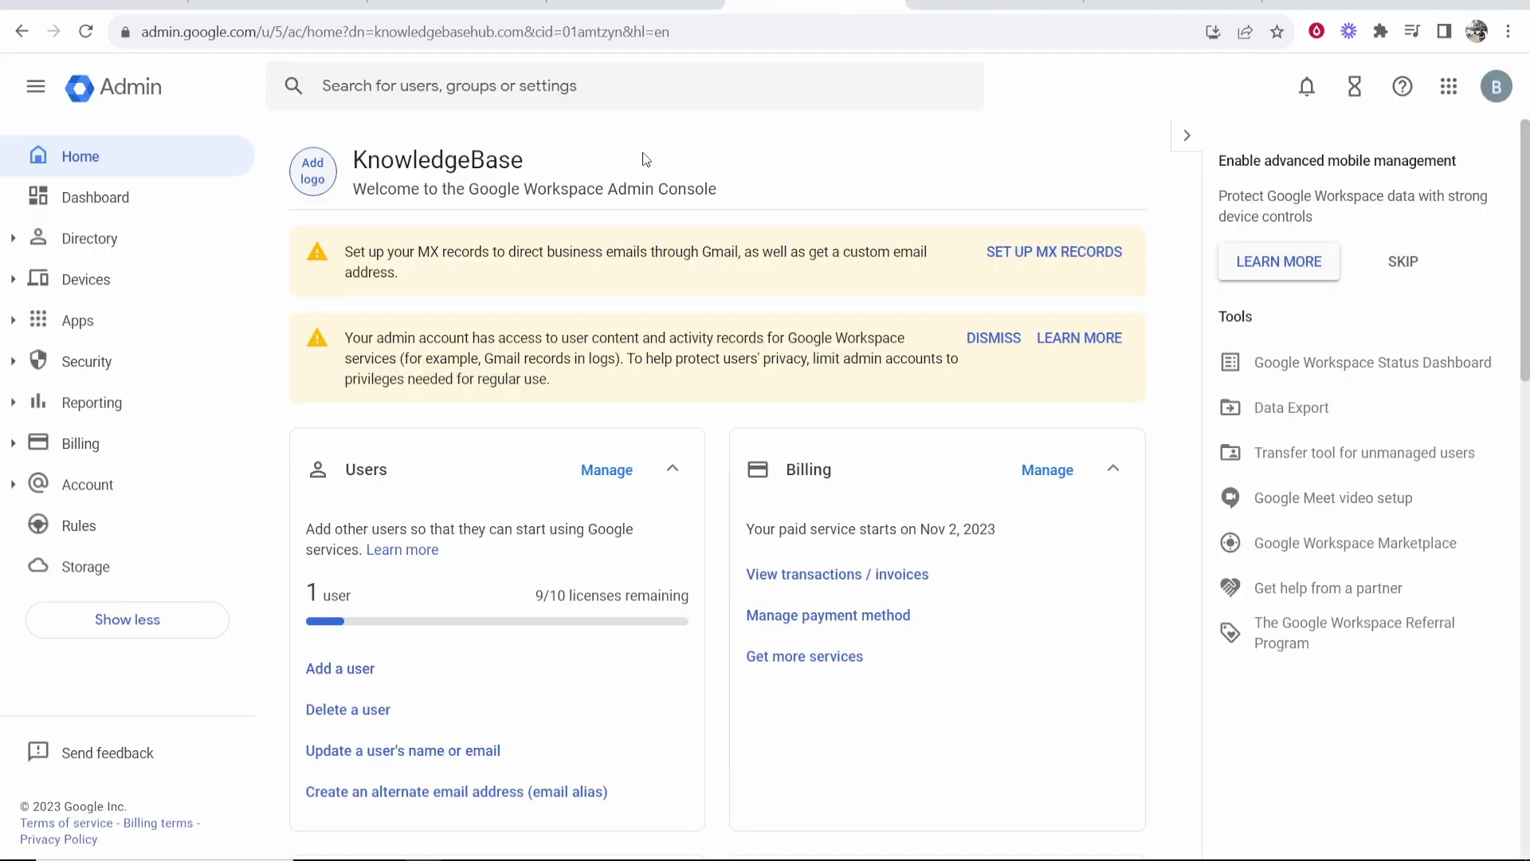
mouse_move(575, 137)
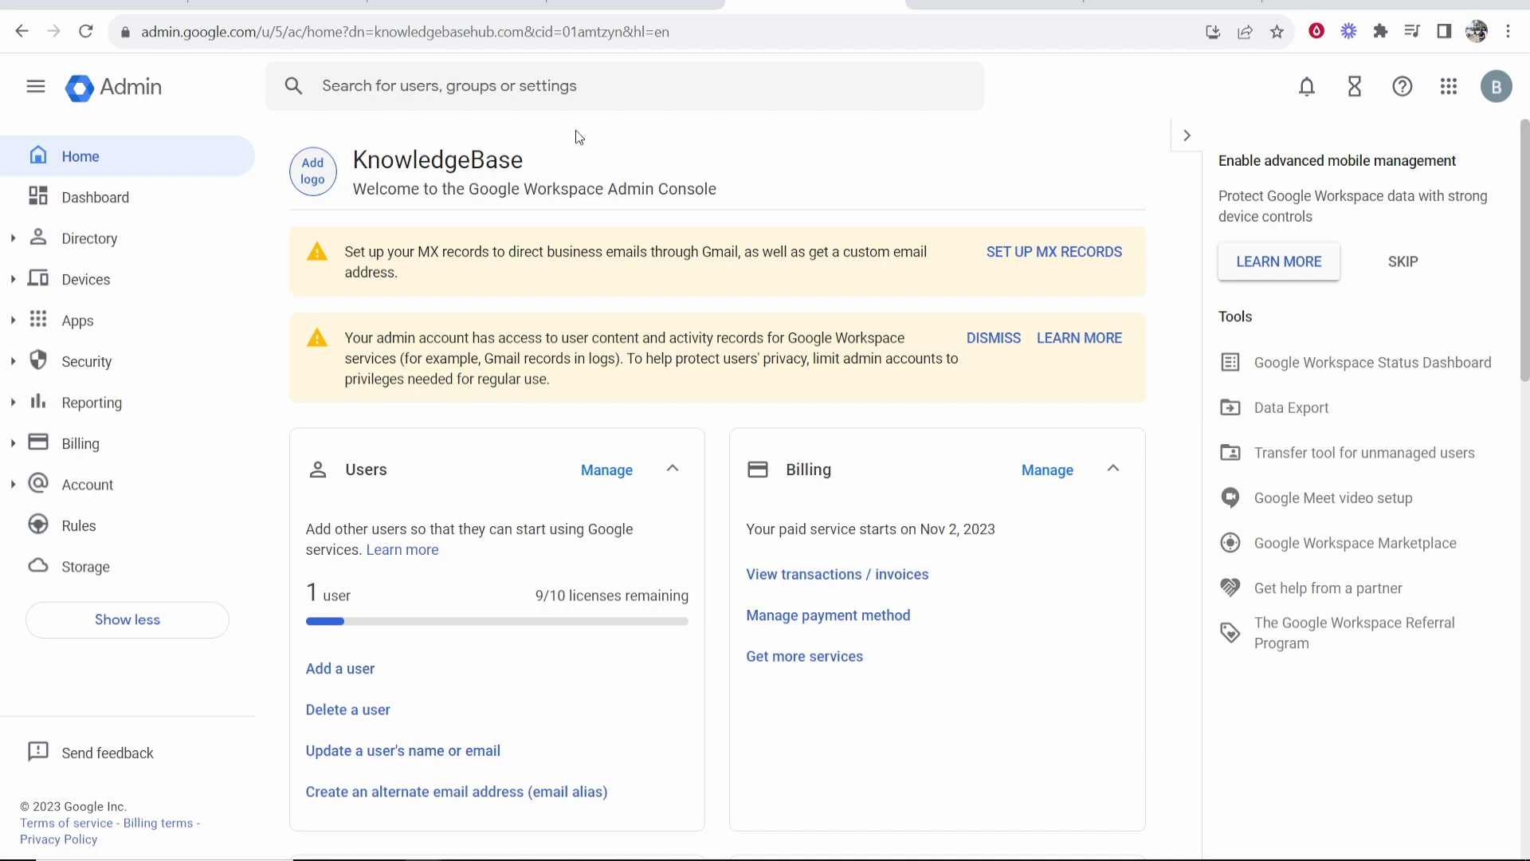
mouse_move(729, 376)
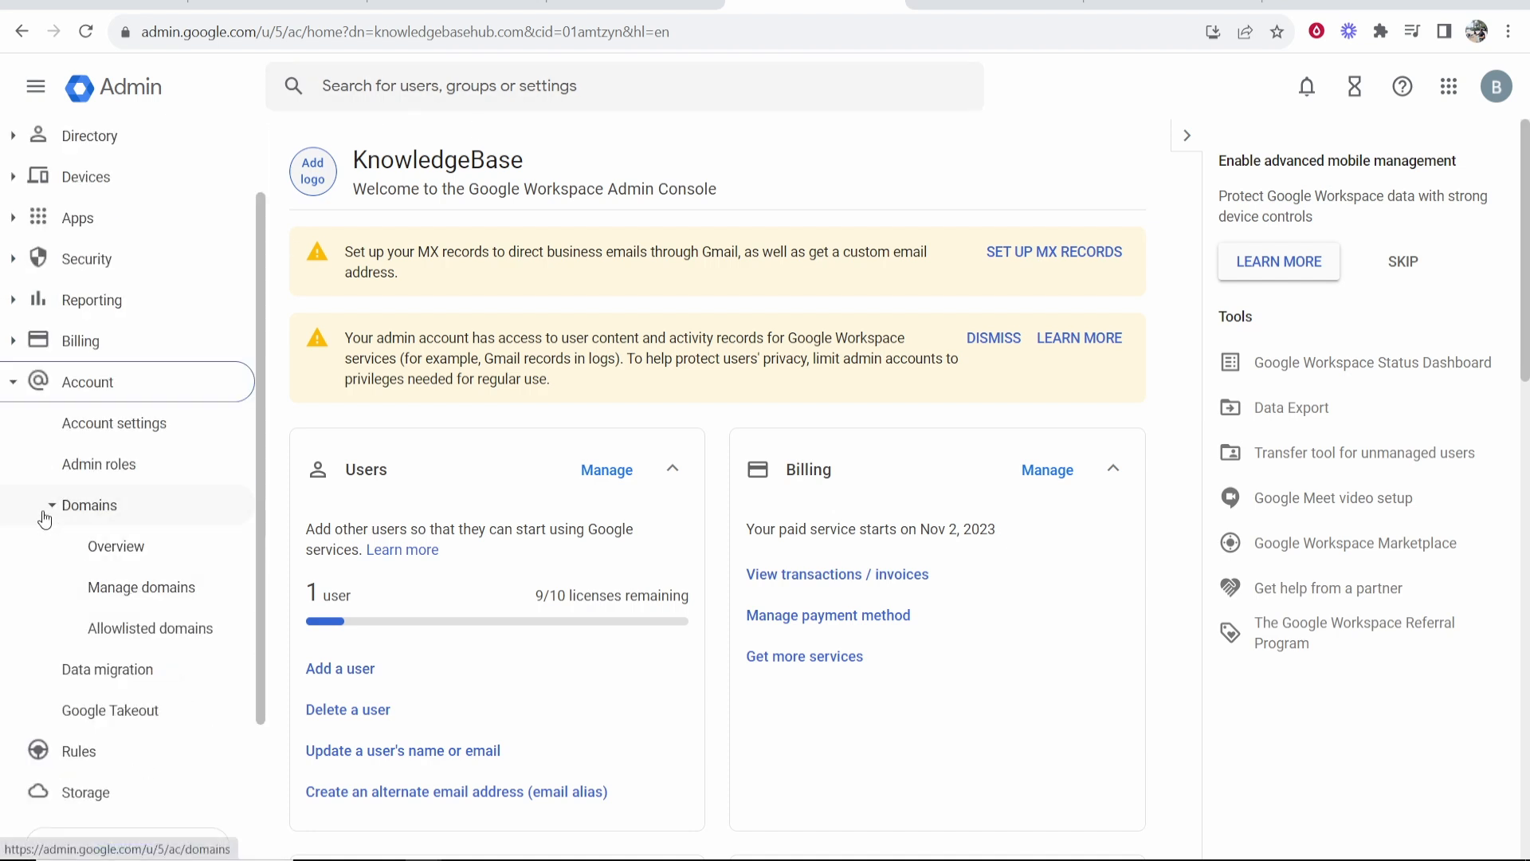
Step: Bring up the Manage domains list, then switch to the Namecheap account dashboard
left_click(142, 586)
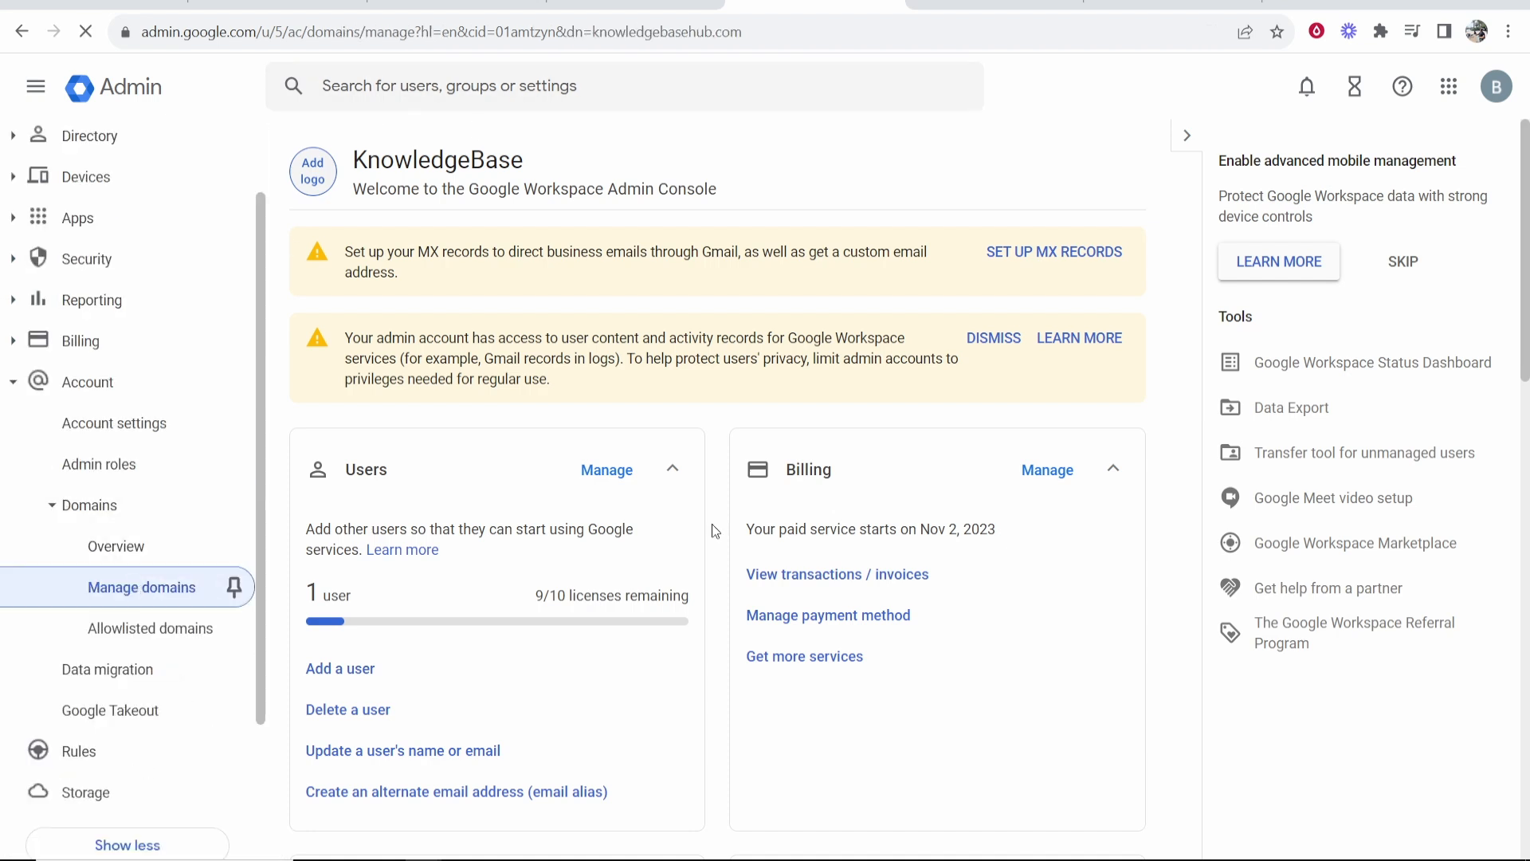
left_click(142, 586)
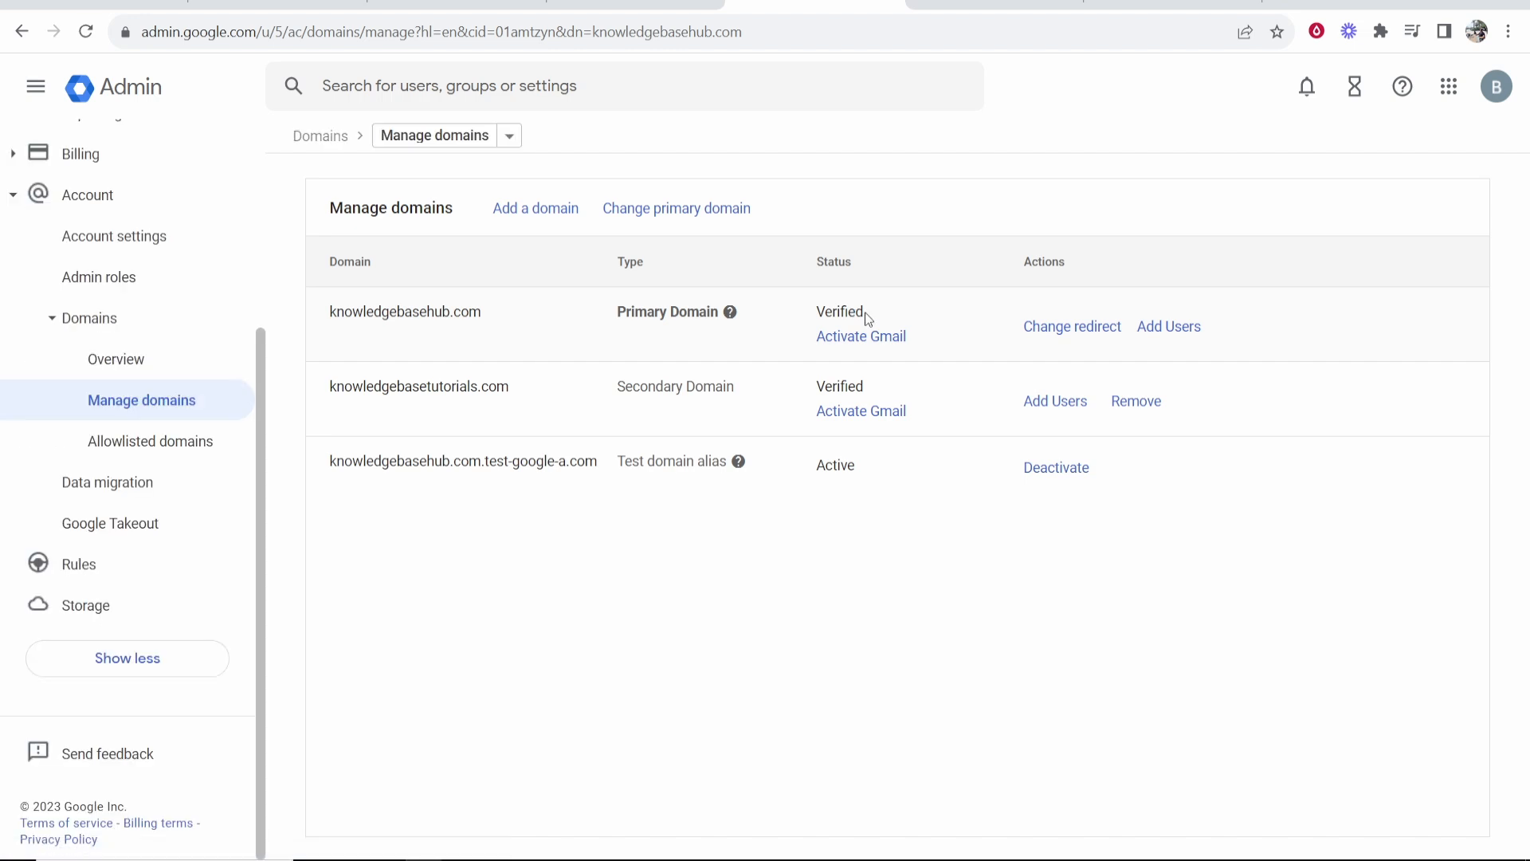
mouse_move(653, 392)
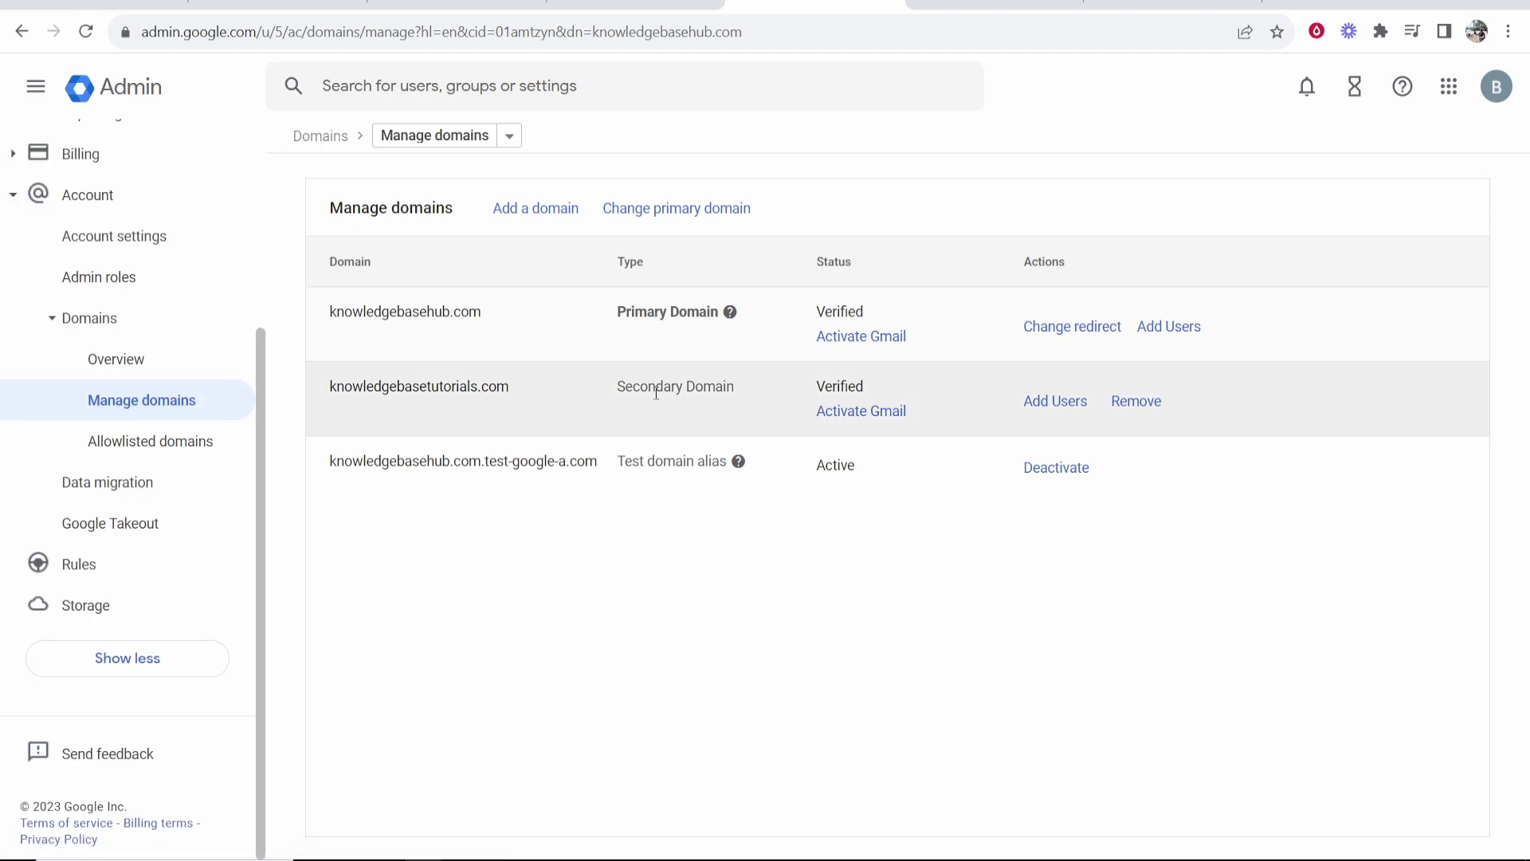
left_click(534, 208)
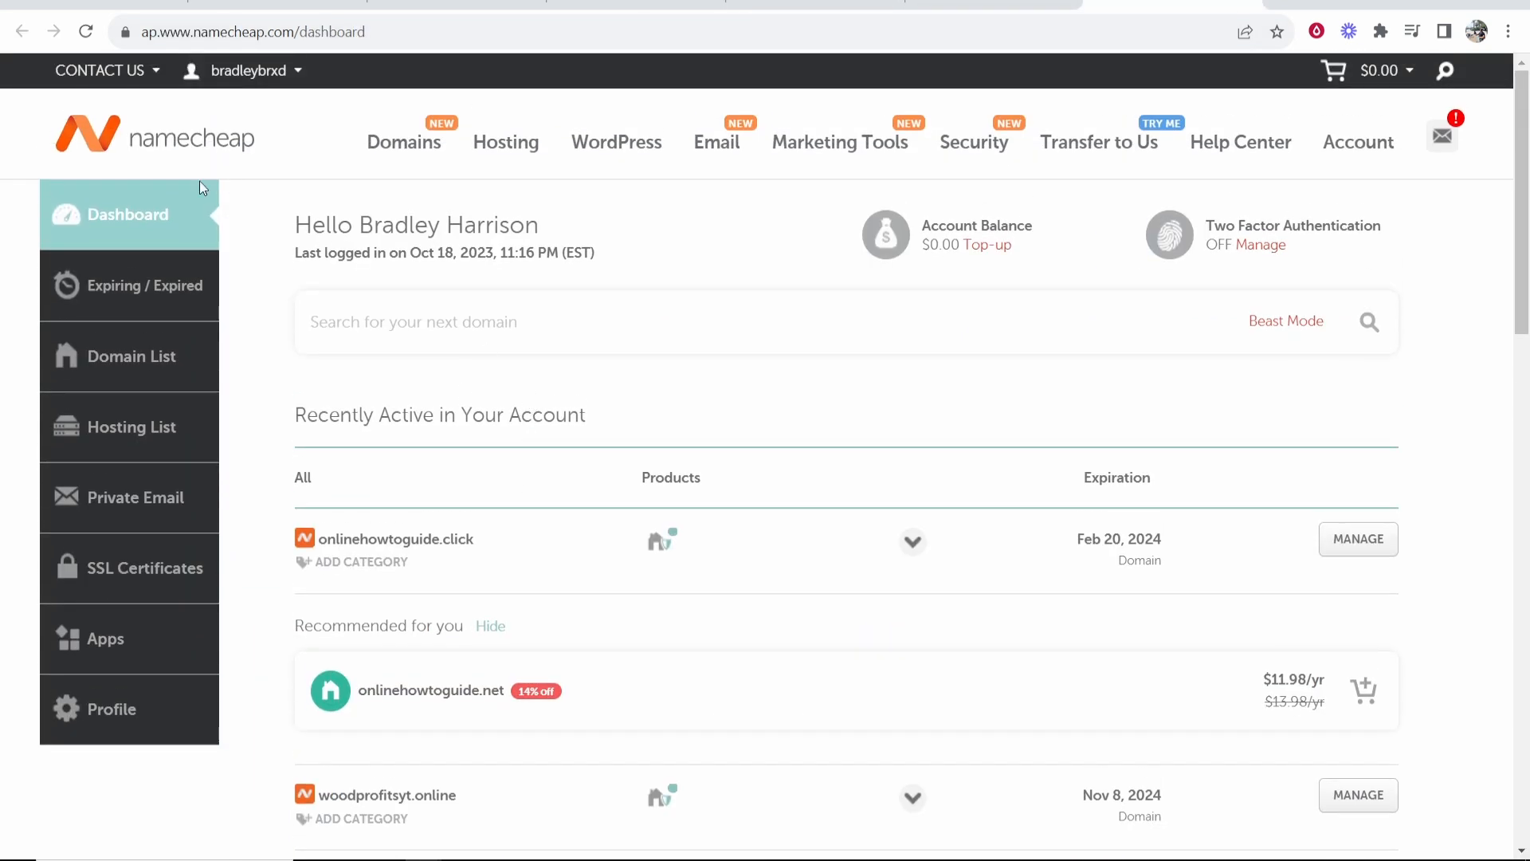
Step: Pick woodprofitsyt.online from Namecheap's recently active domains and copy its name
left_click(242, 70)
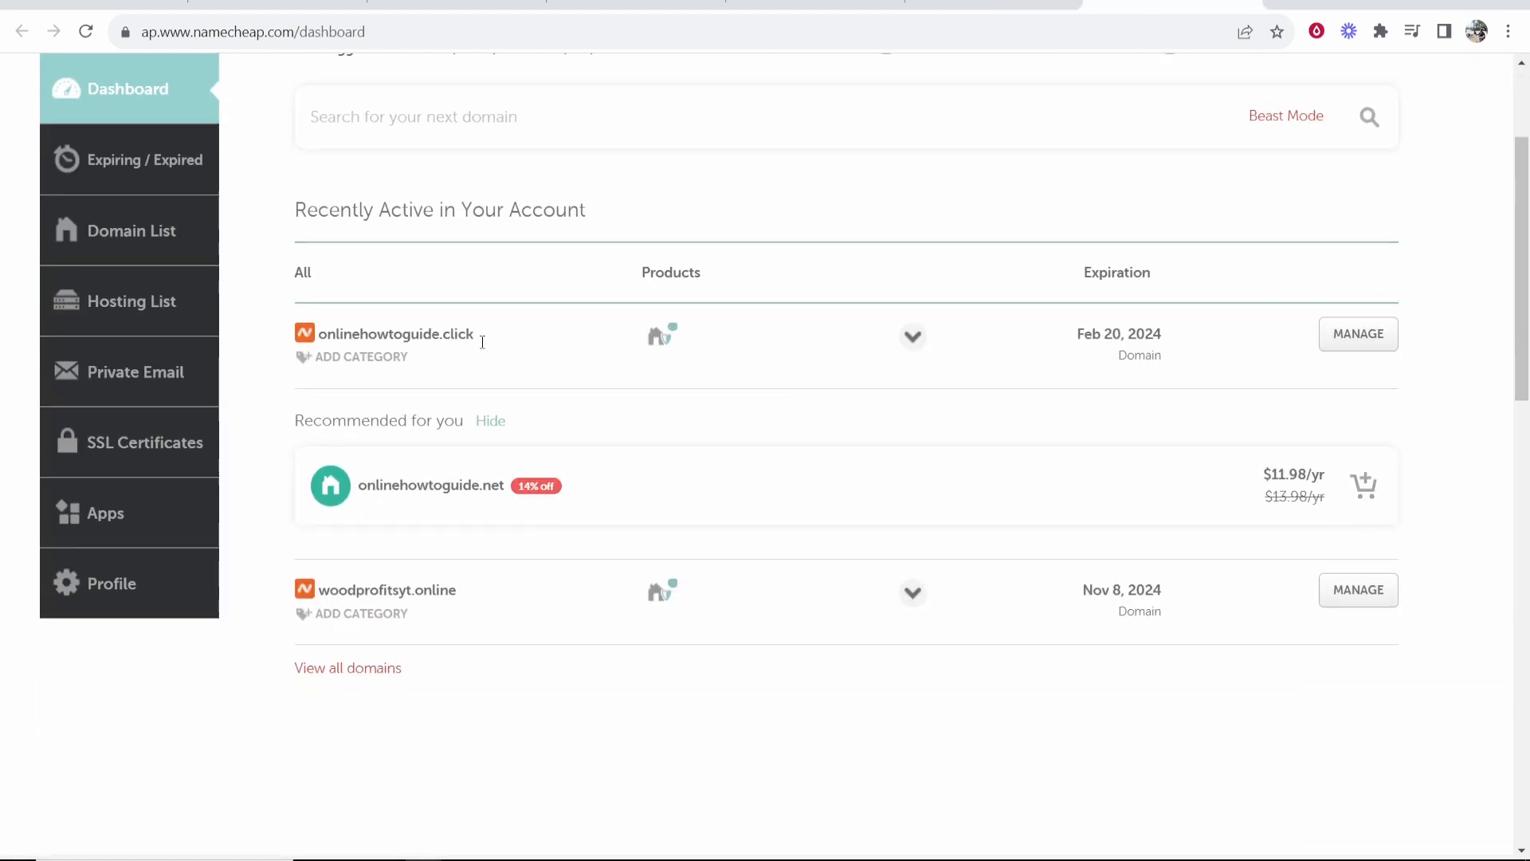
scroll("down", 3)
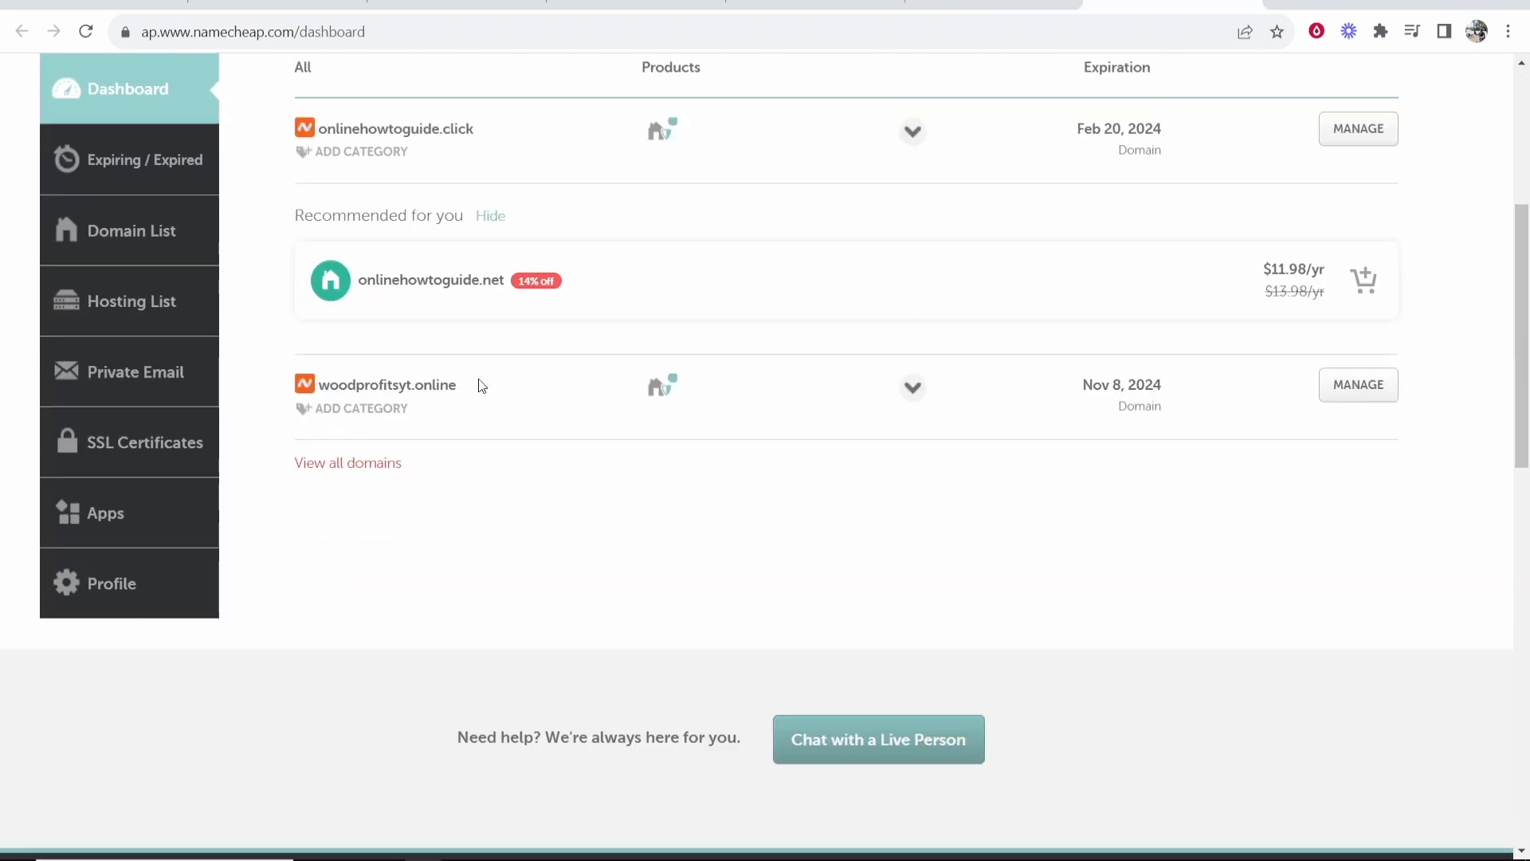
right_click(386, 383)
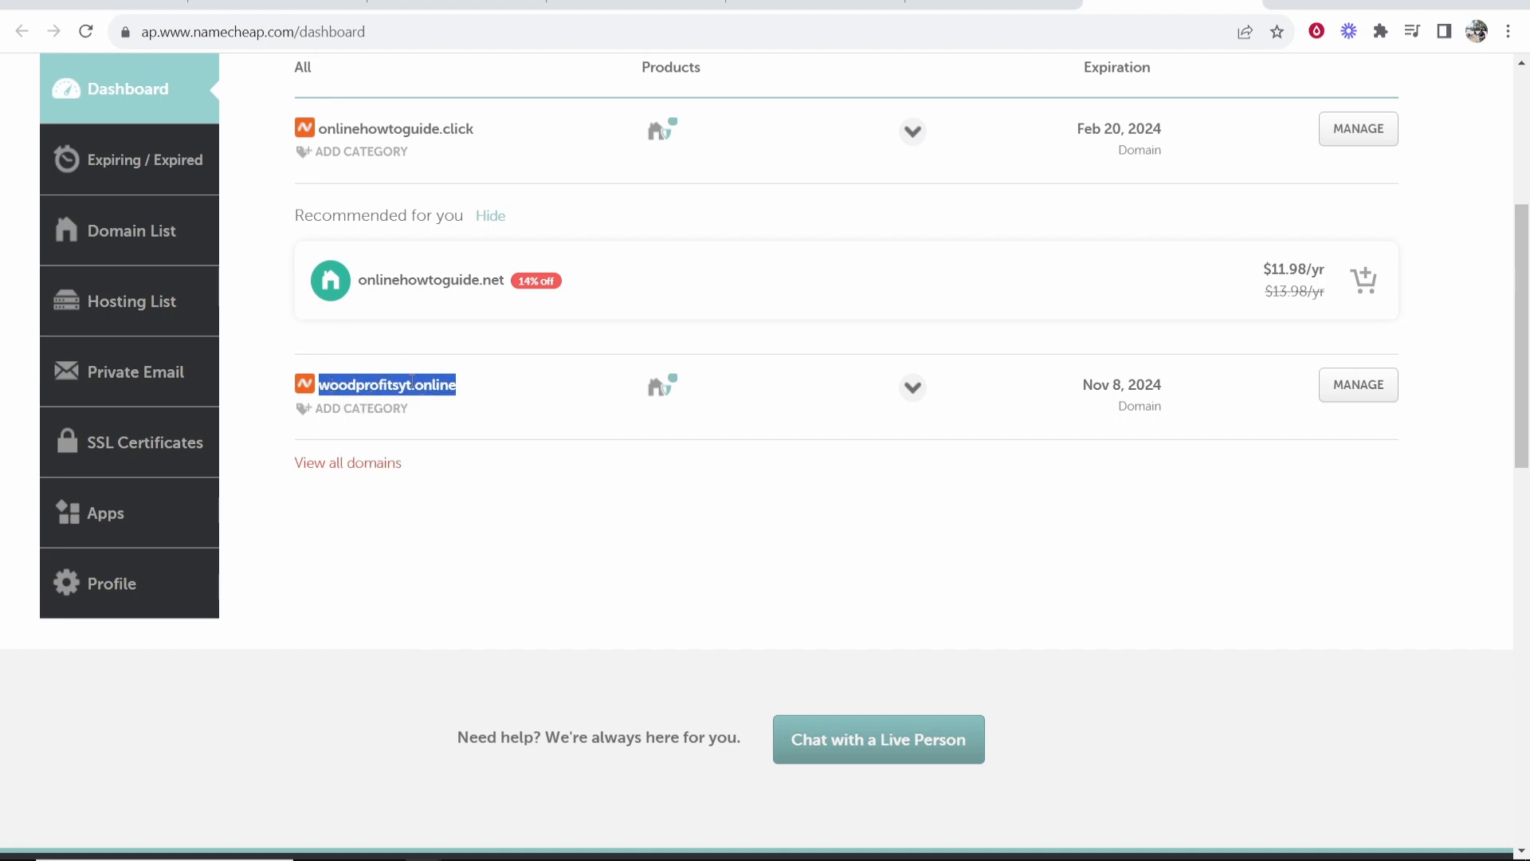
mouse_move(516, 405)
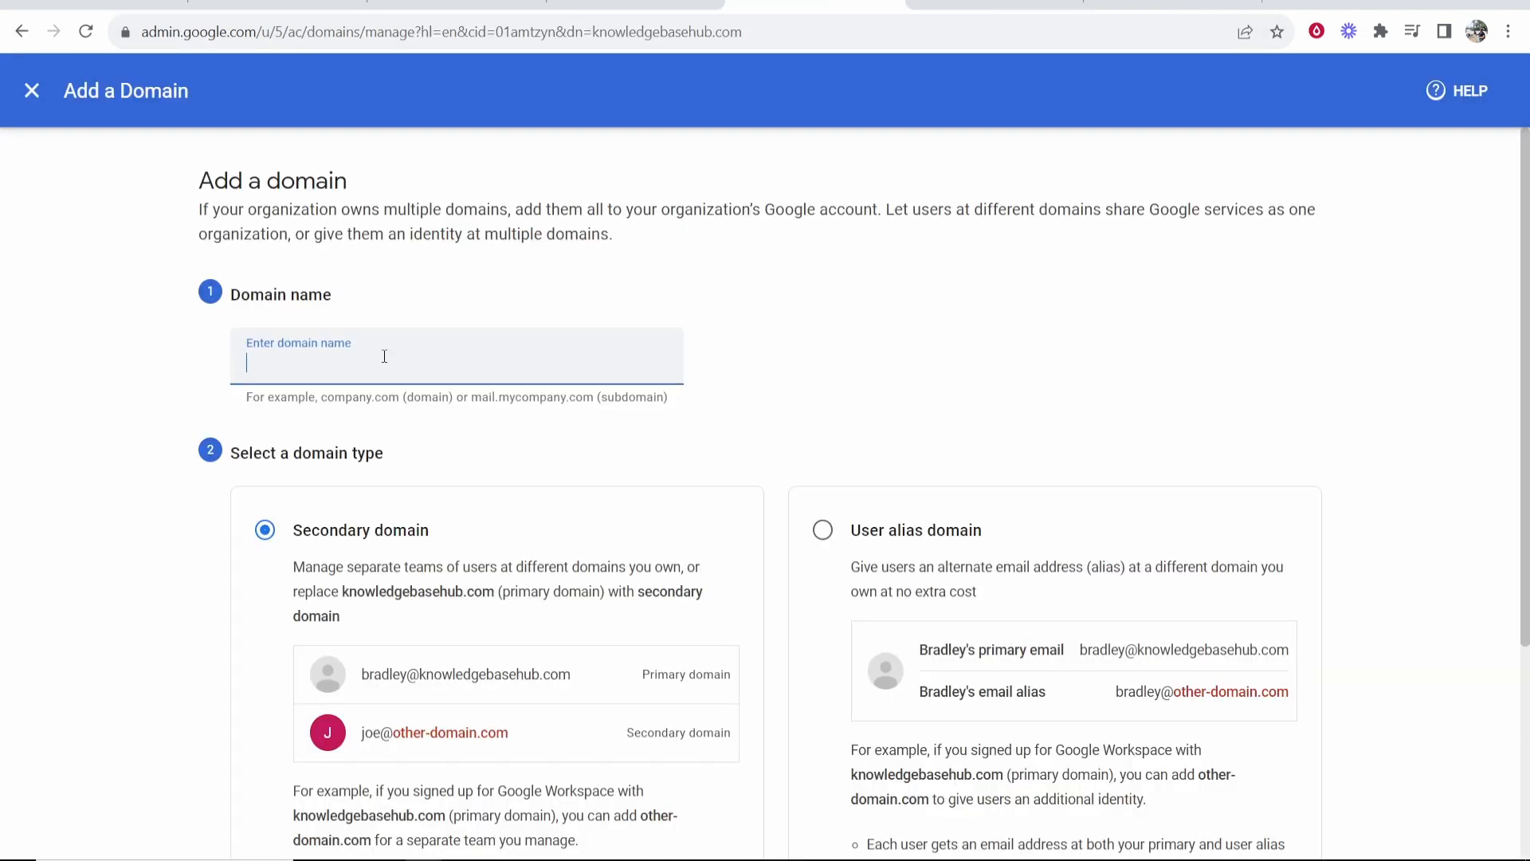
Step: Paste woodprofitsyt.online as a new secondary domain and begin its verification
right_click(384, 361)
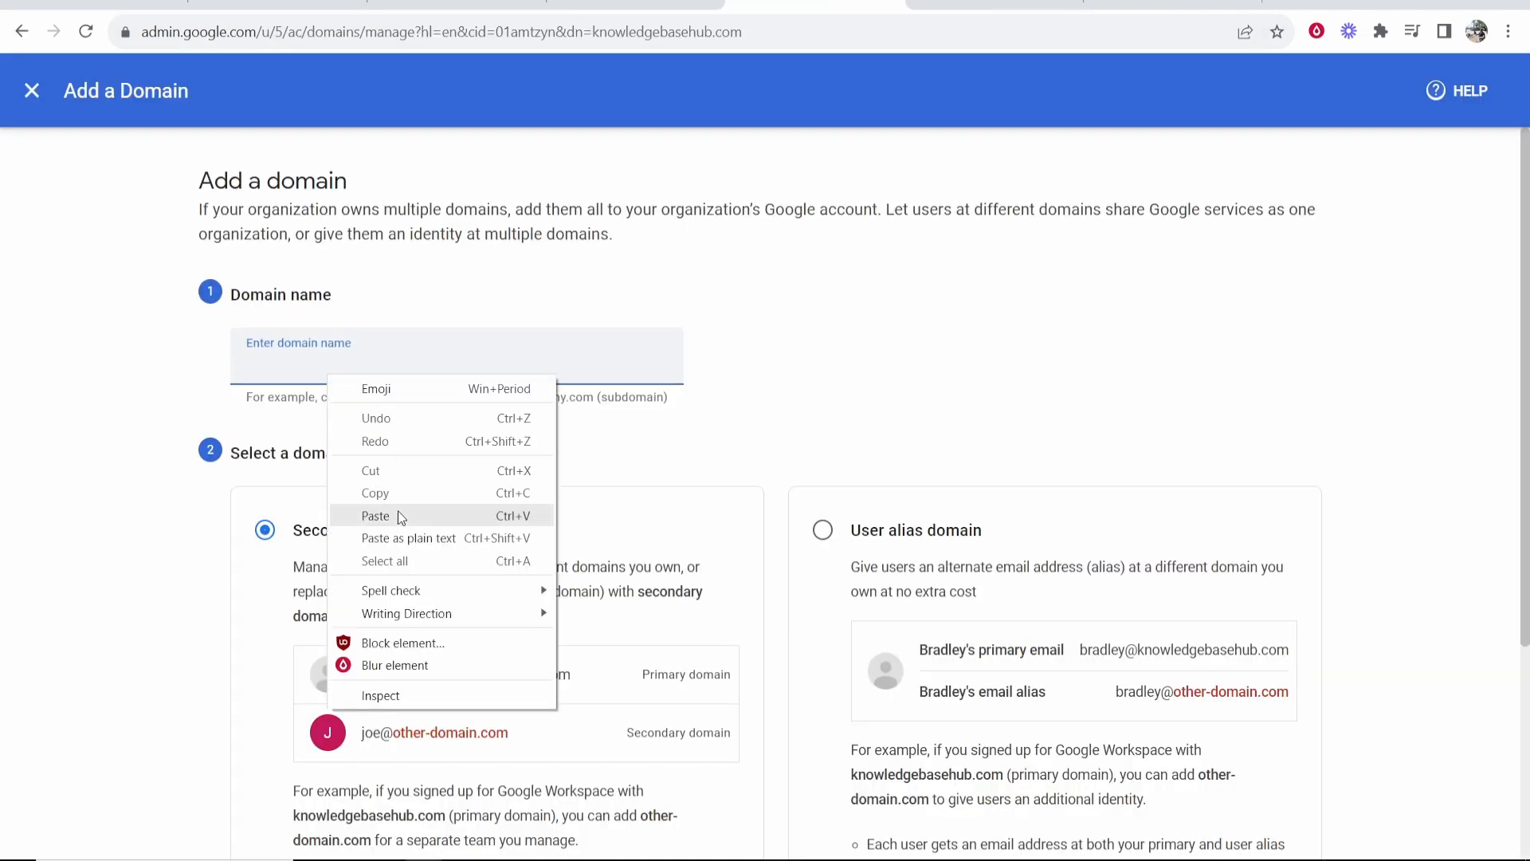
left_click(376, 515)
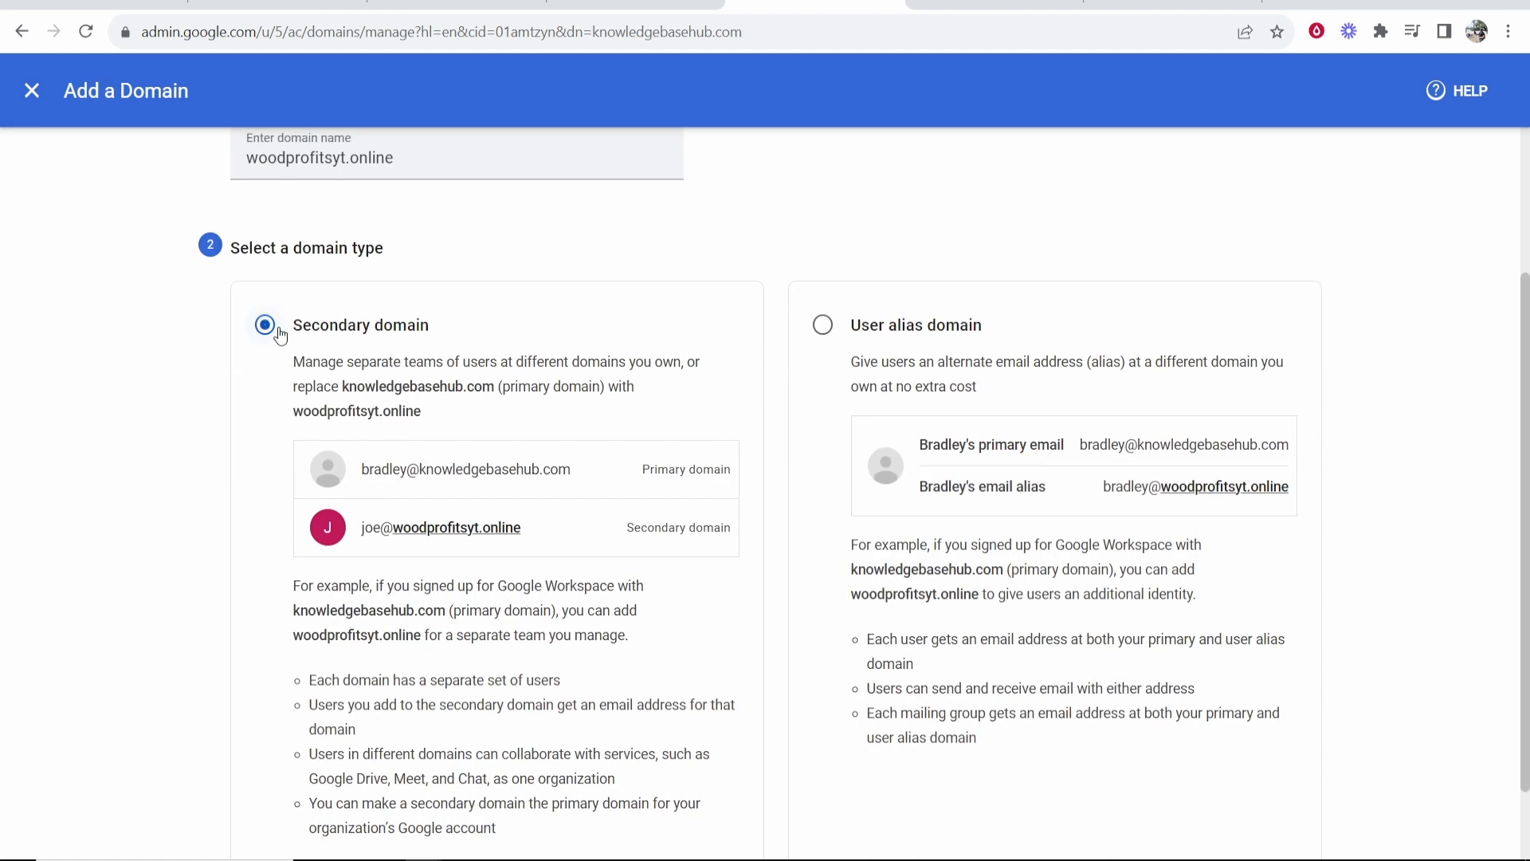
scroll("down", 3)
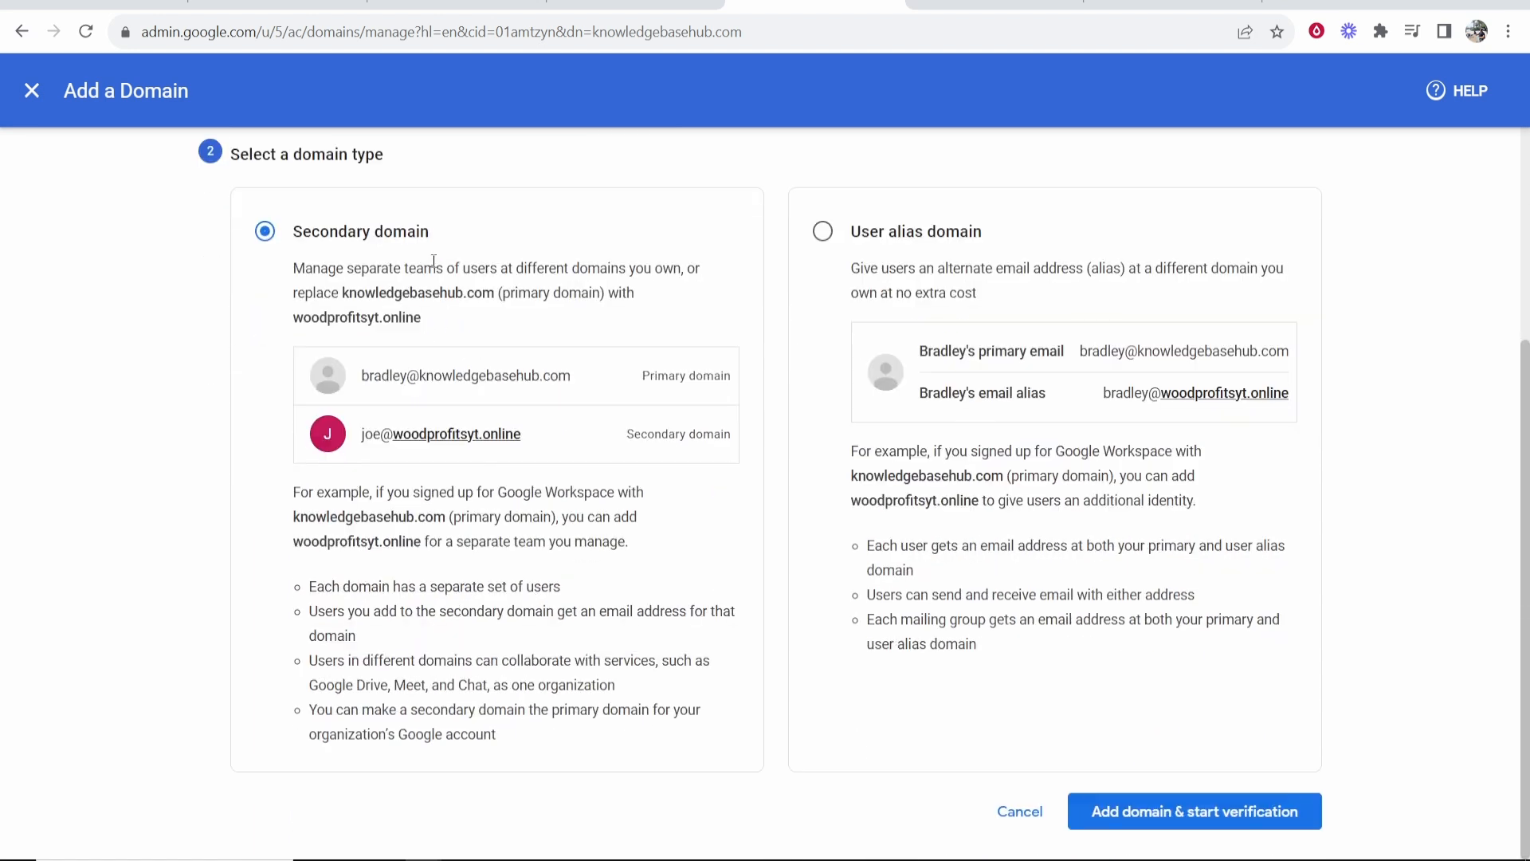
mouse_move(1194, 809)
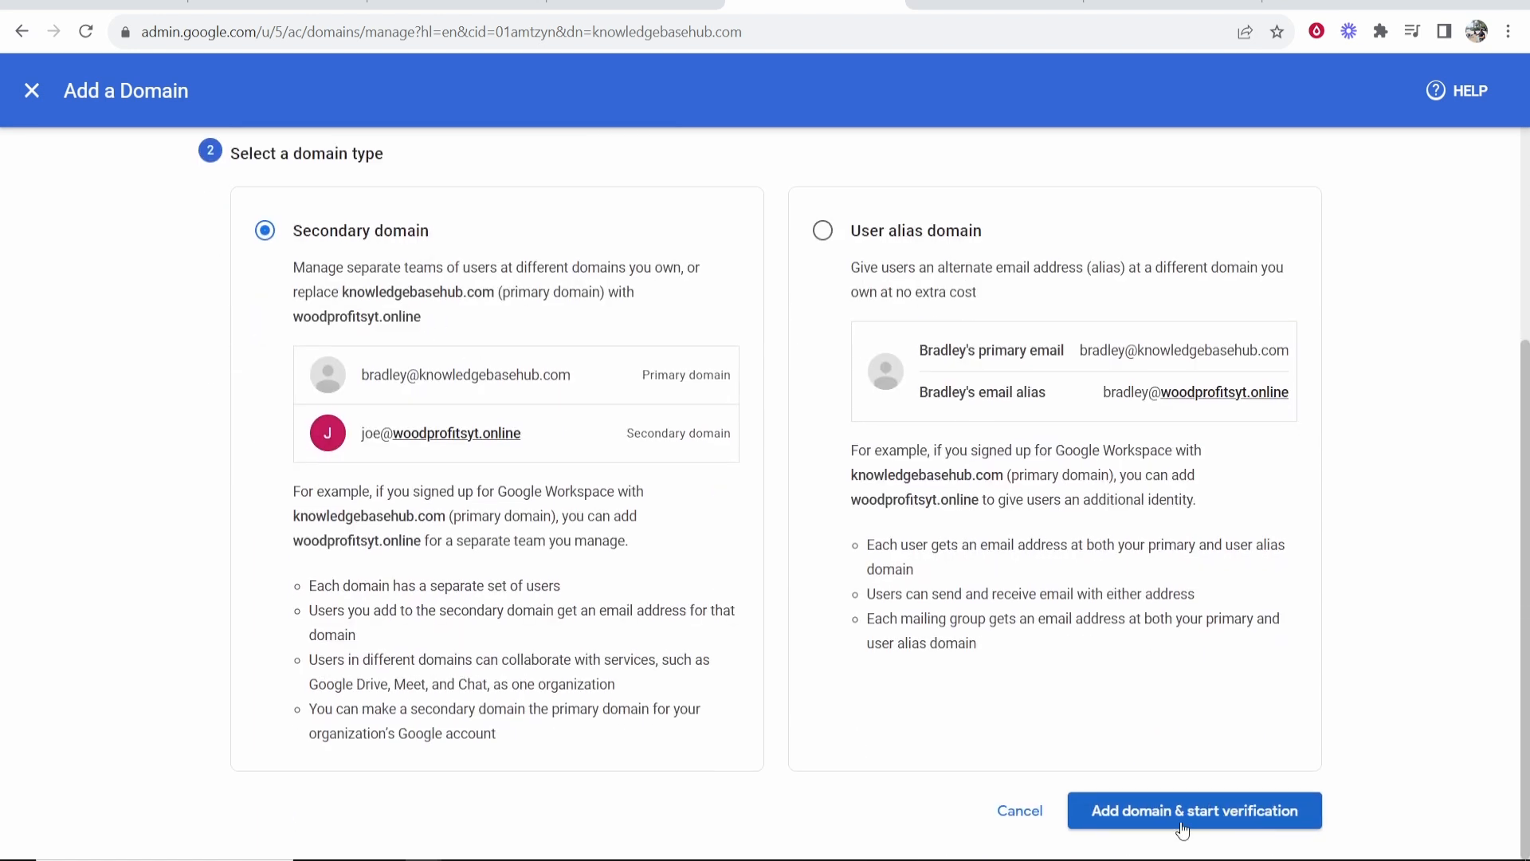
left_click(1193, 810)
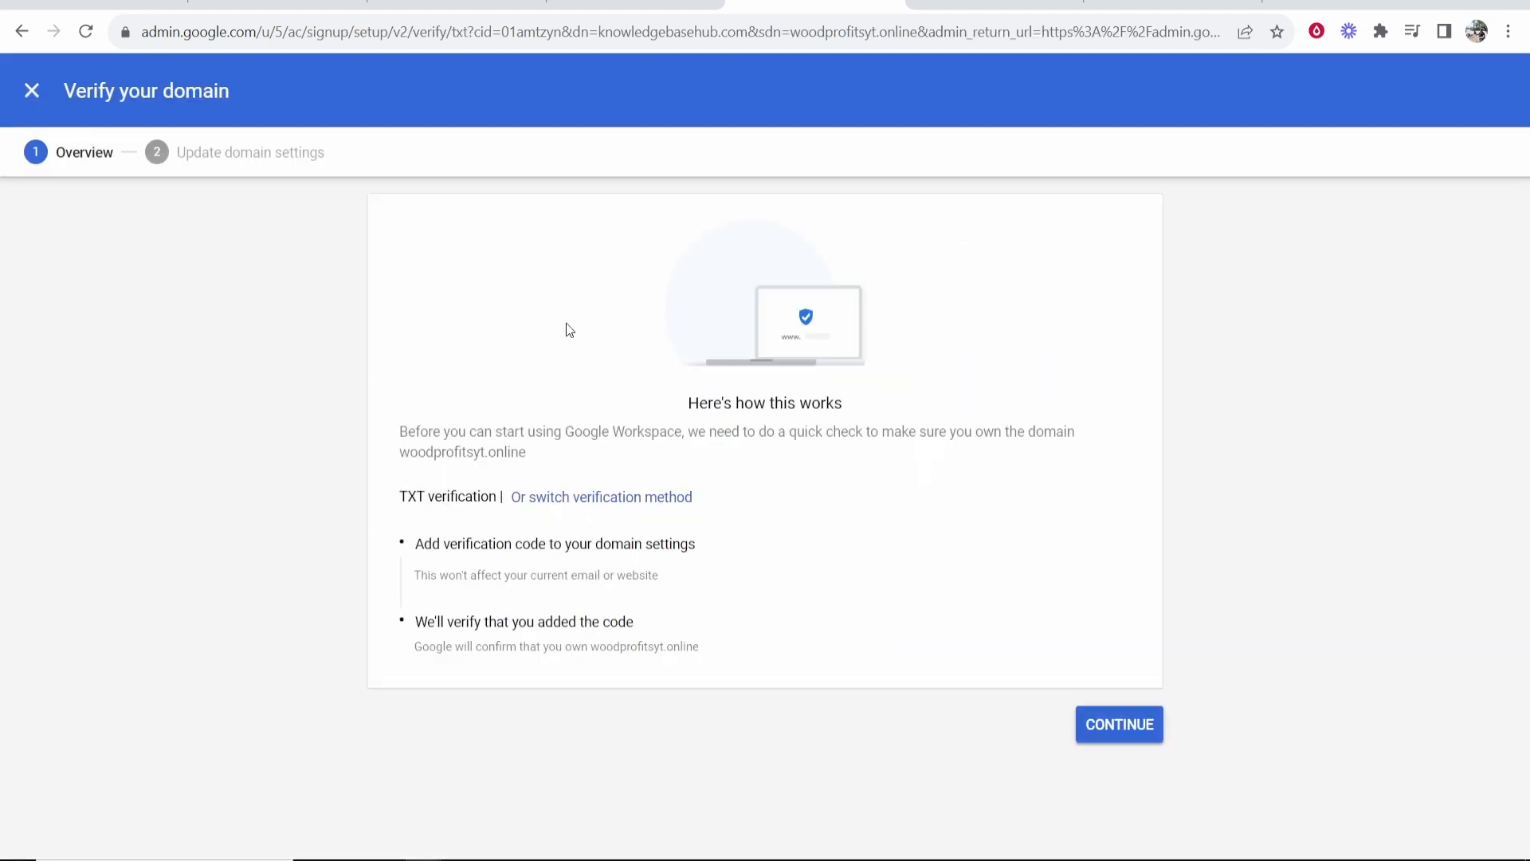
Step: Continue to the TXT verification code and read Google's Namecheap setup instructions
double_click(425, 497)
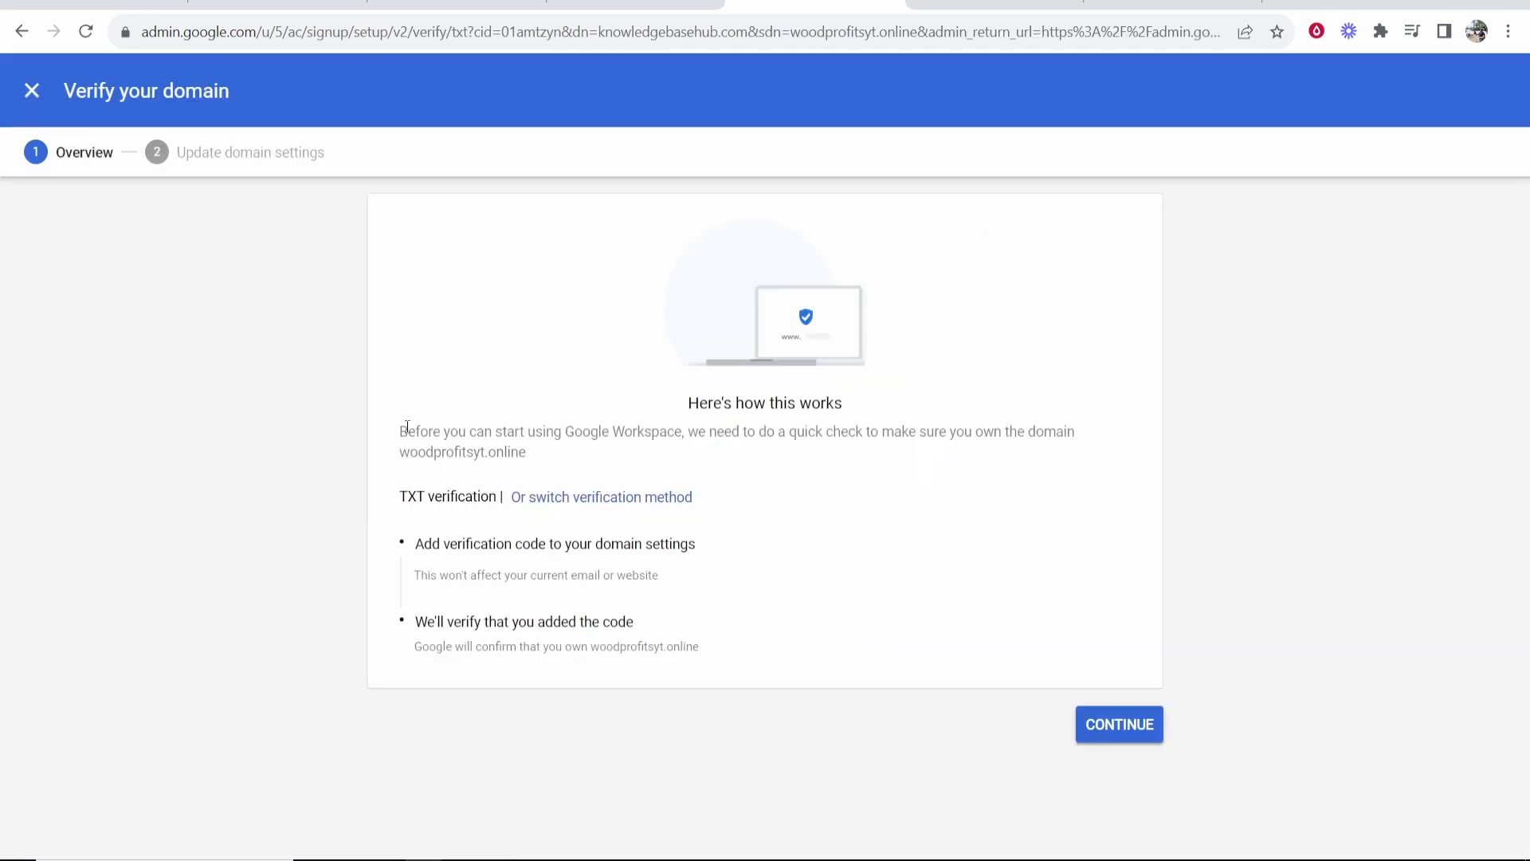
mouse_move(1118, 727)
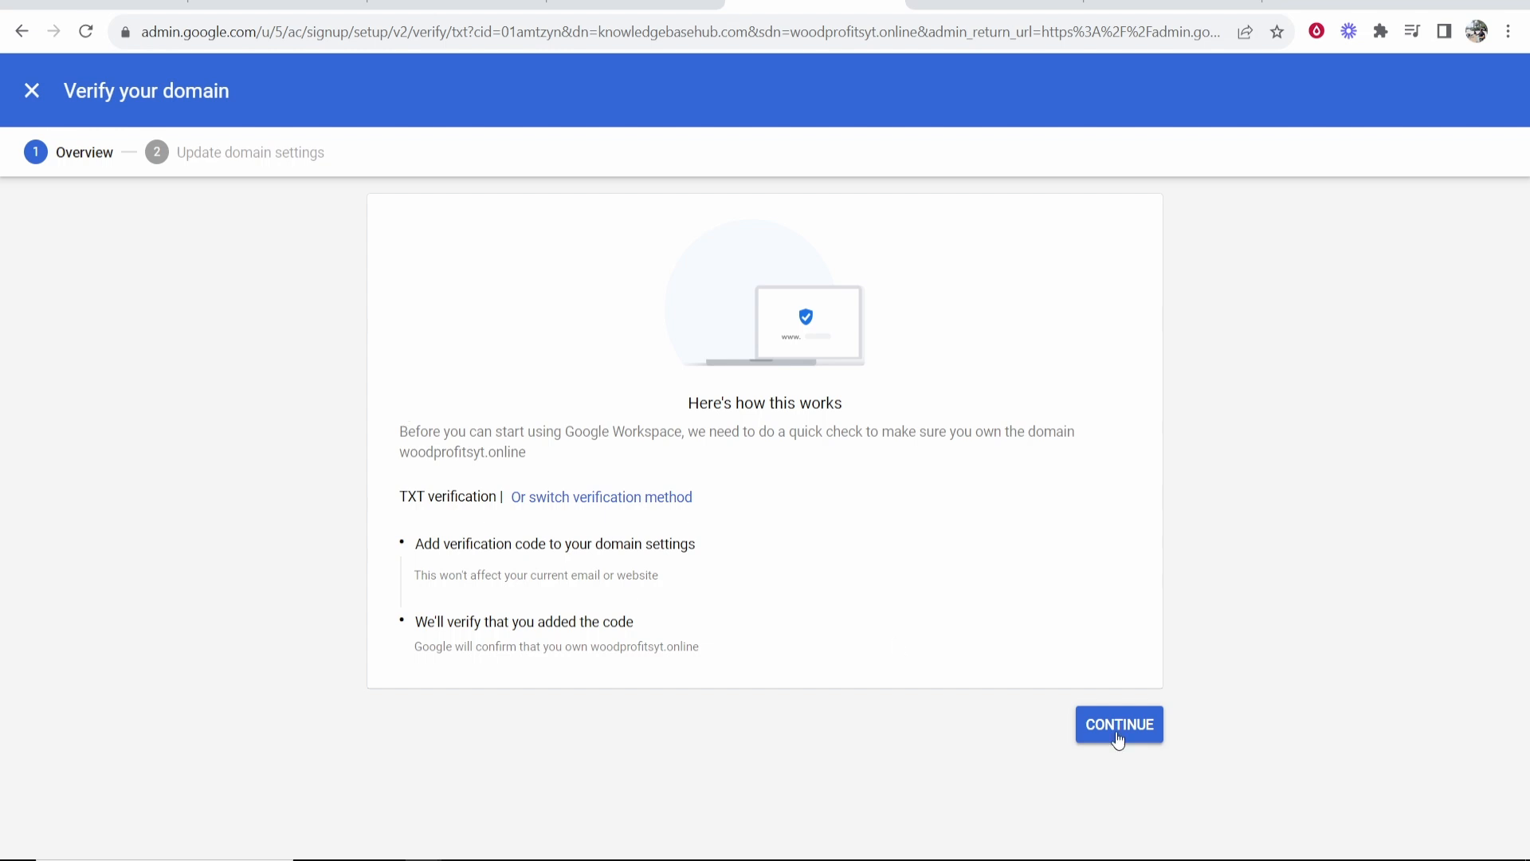
left_click(1118, 724)
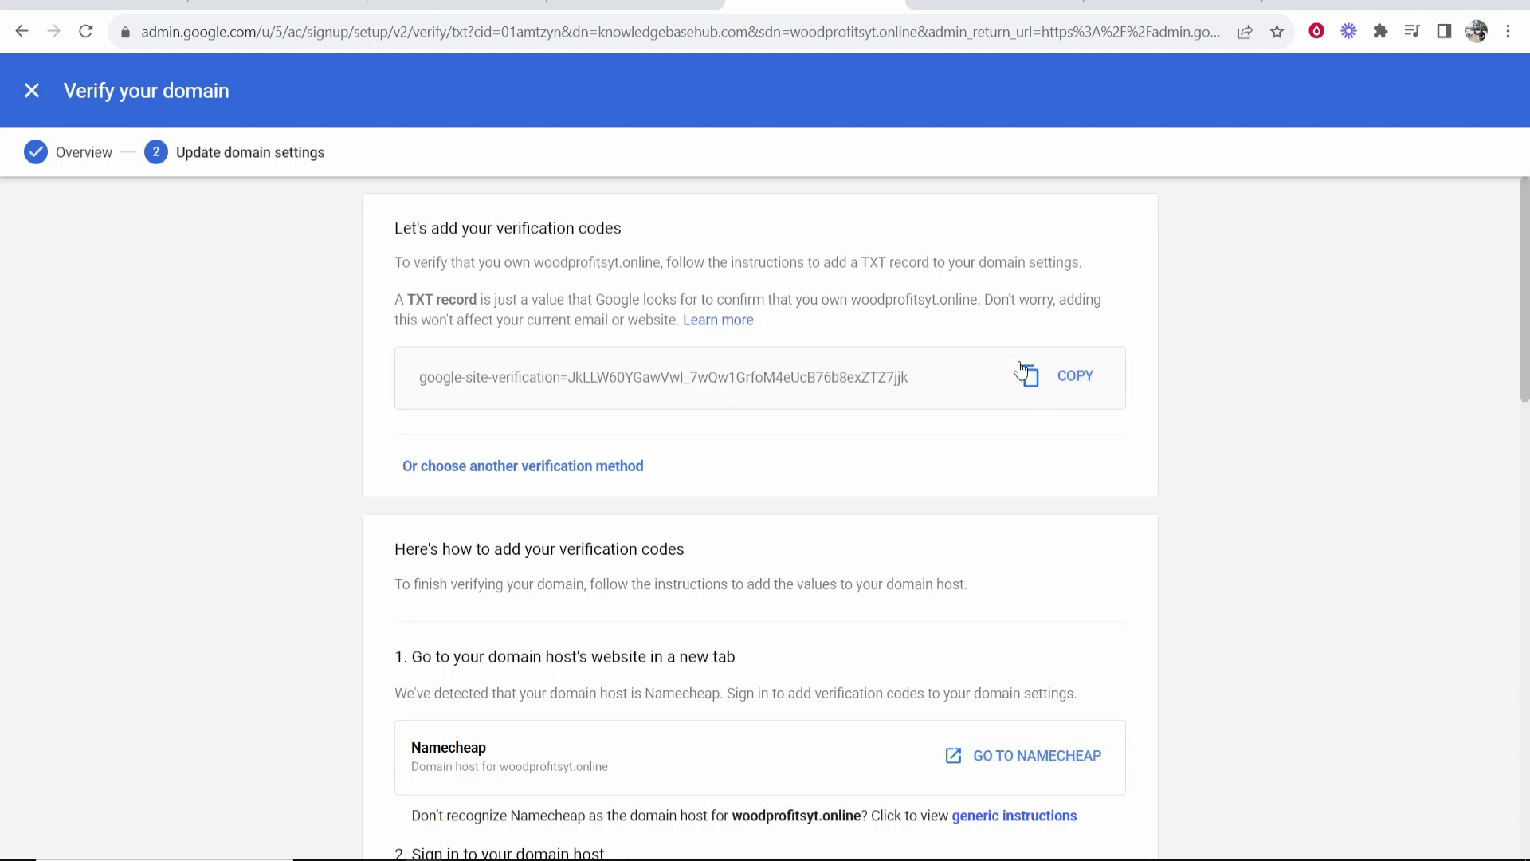
left_click_drag(394, 227, 652, 261)
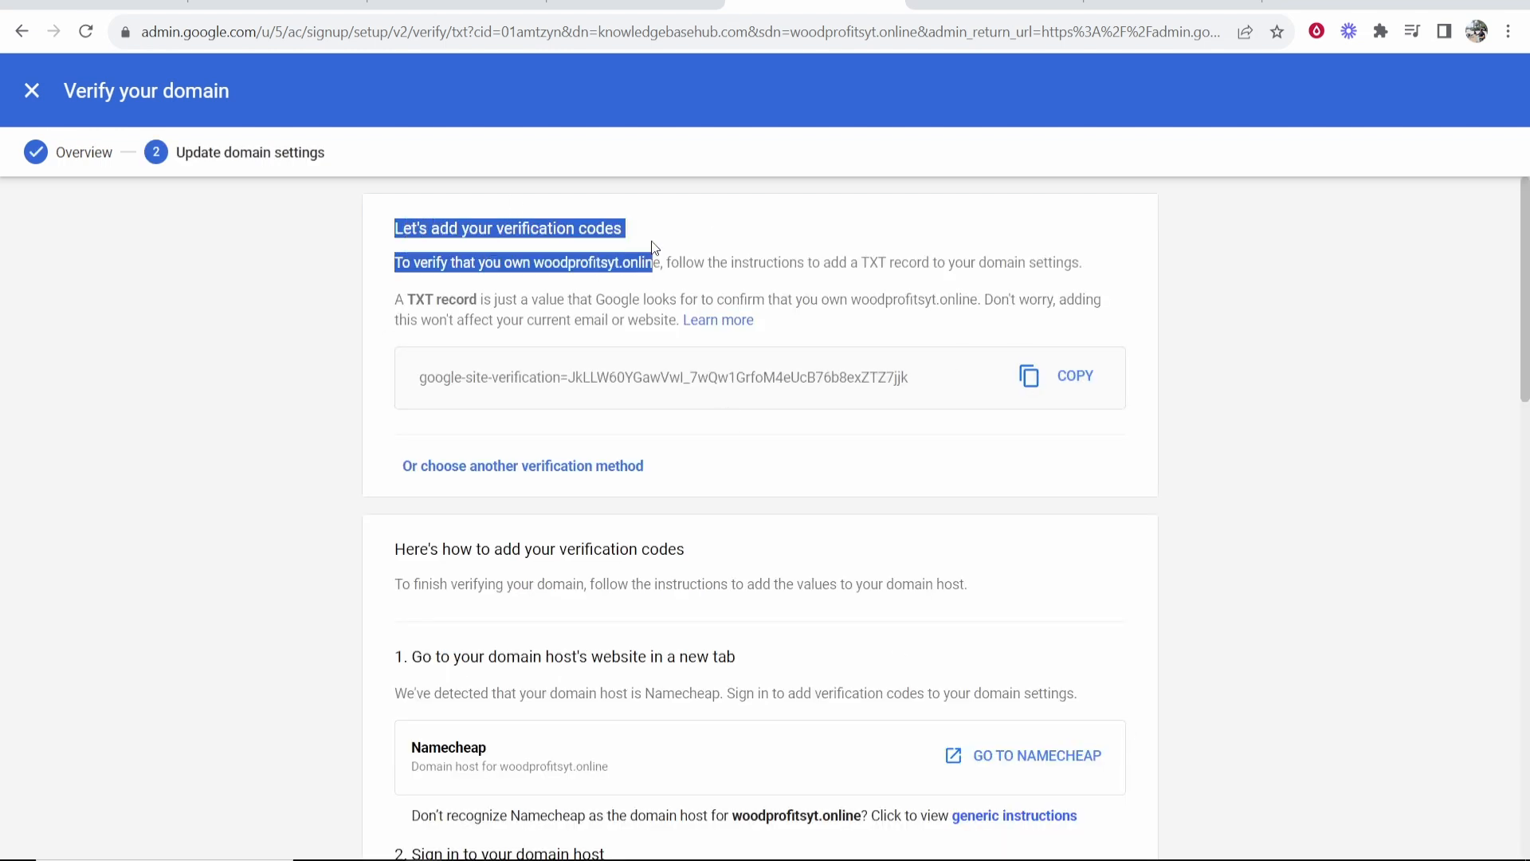
double_click(434, 299)
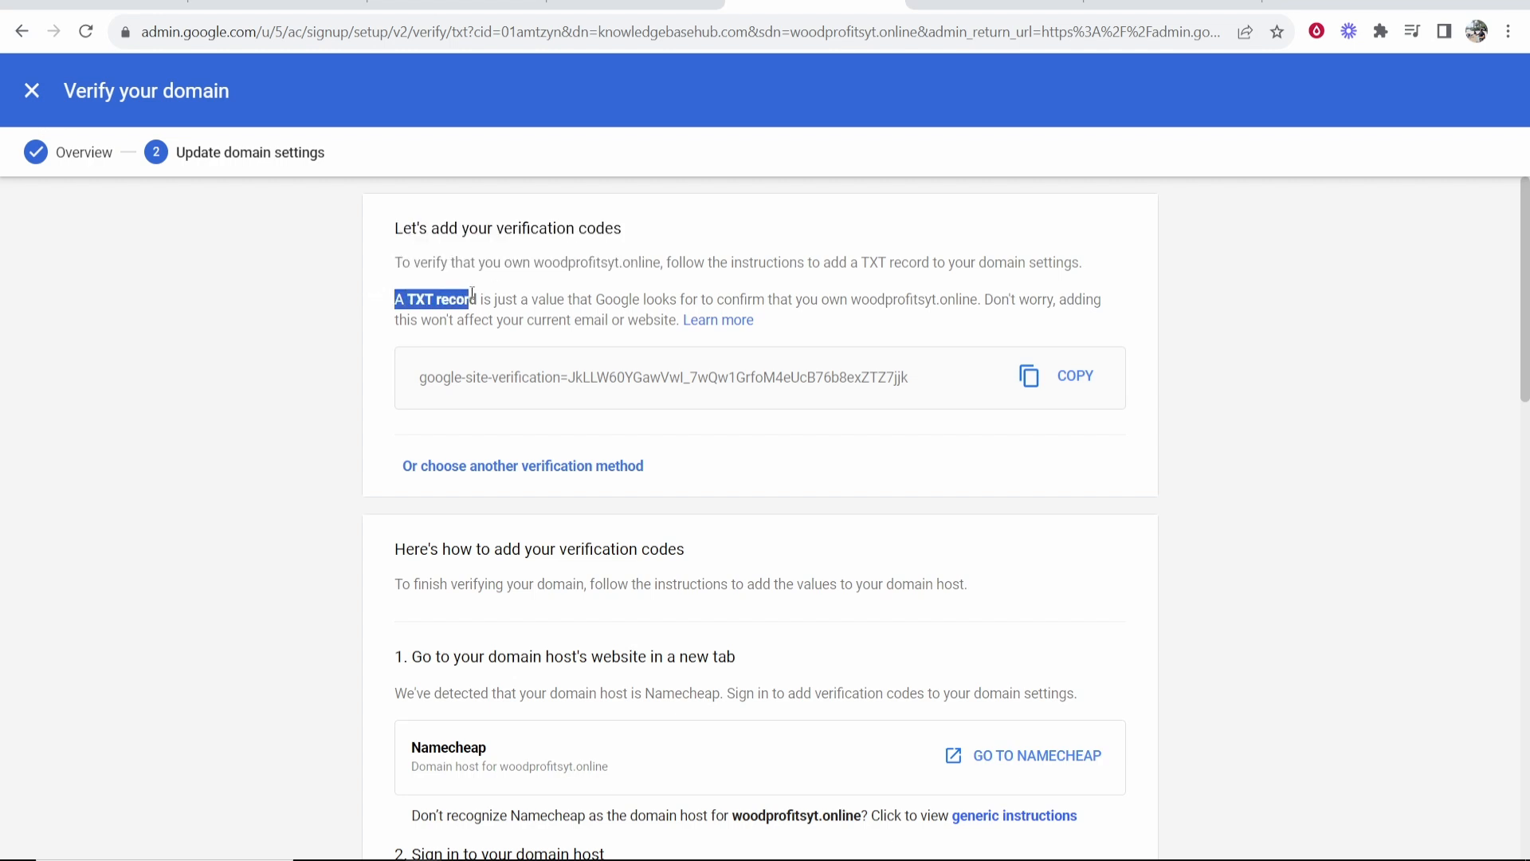
scroll("down", 3)
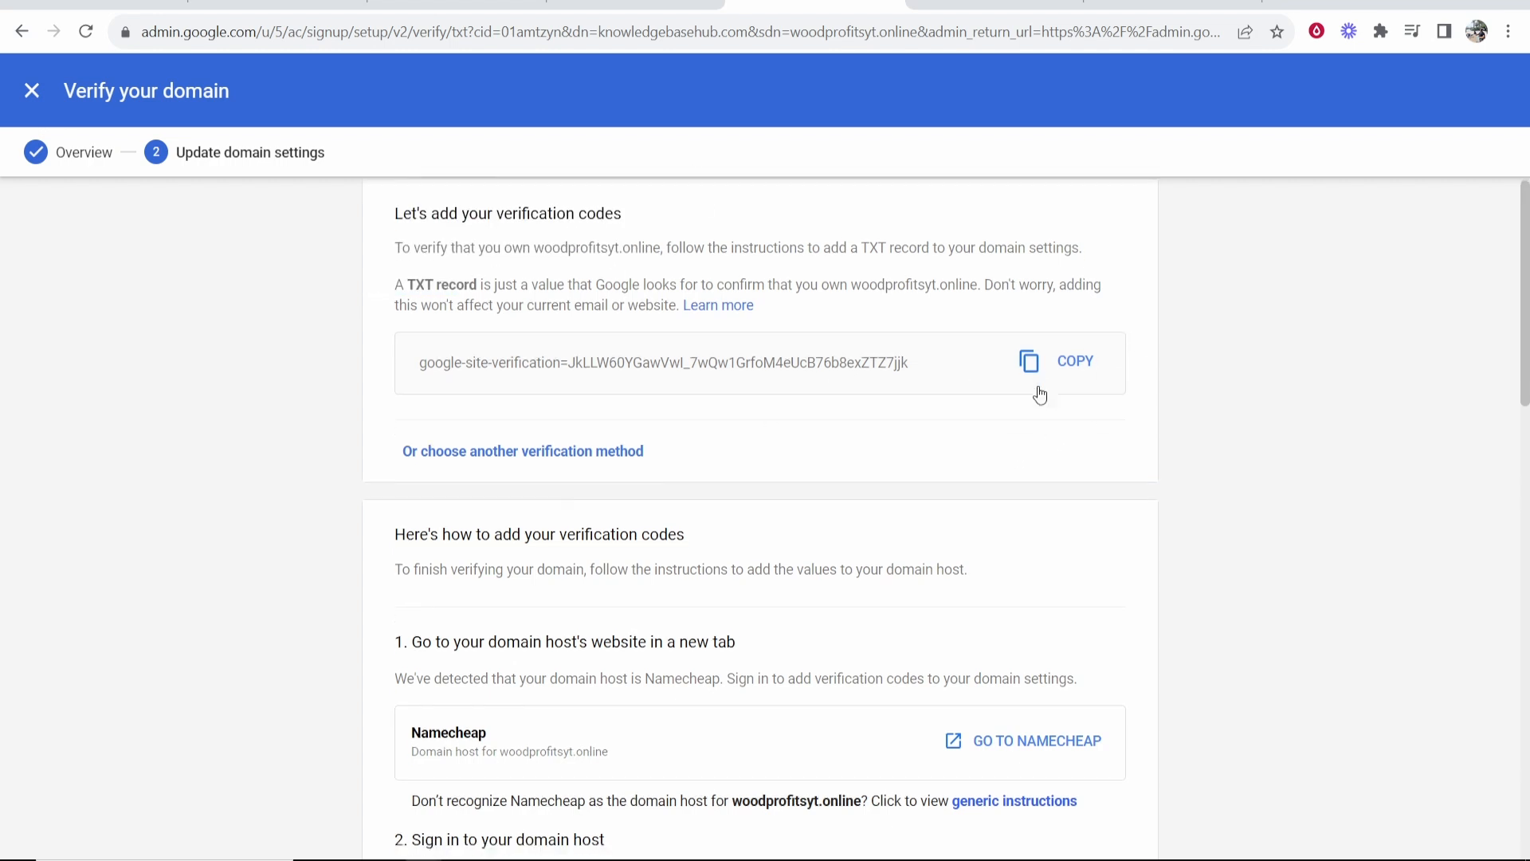
scroll("down", 3)
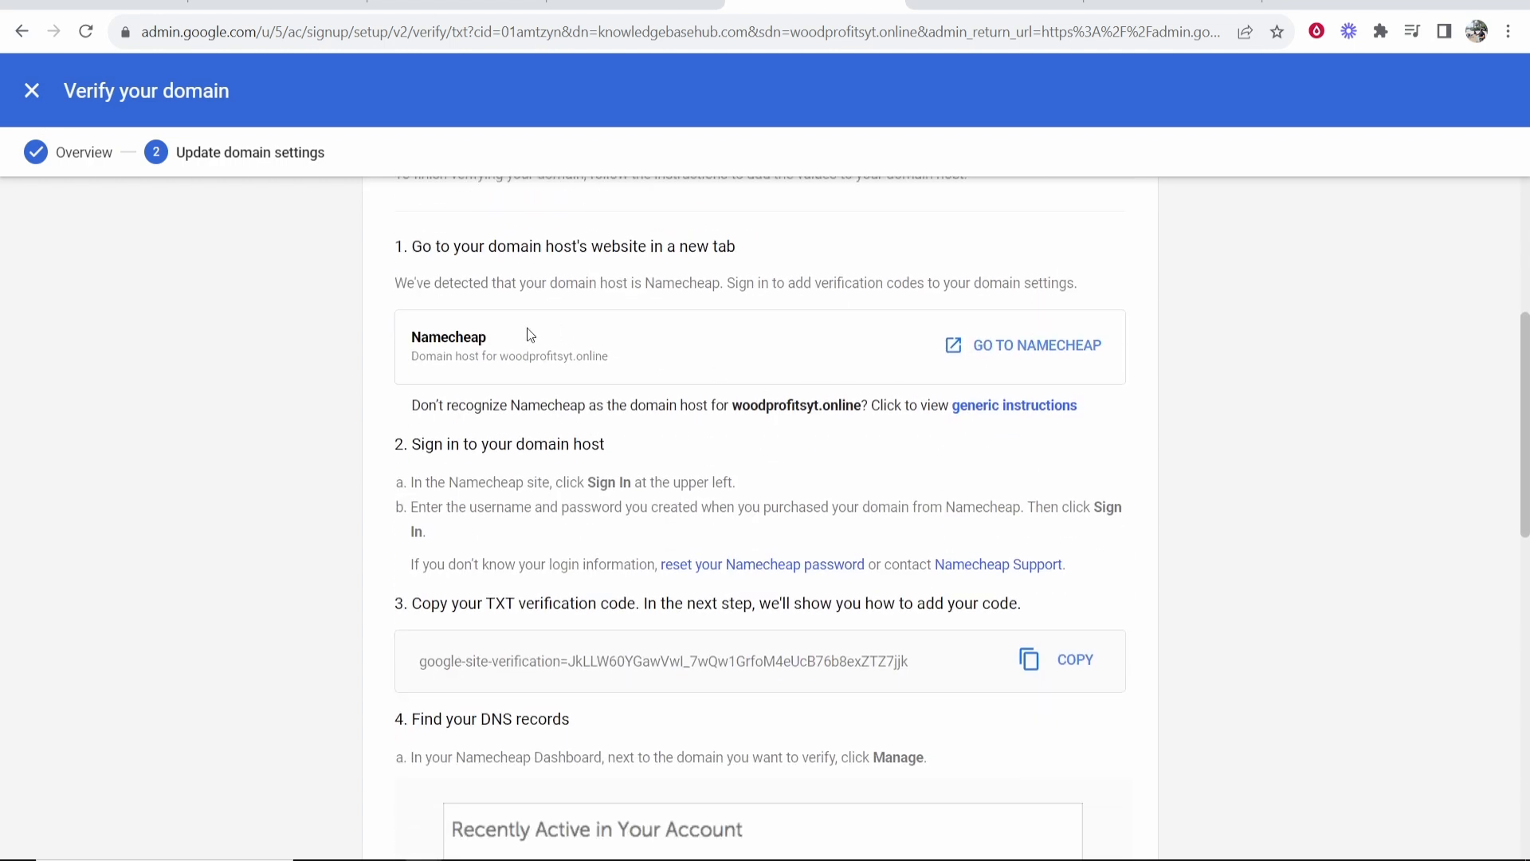
mouse_move(508, 400)
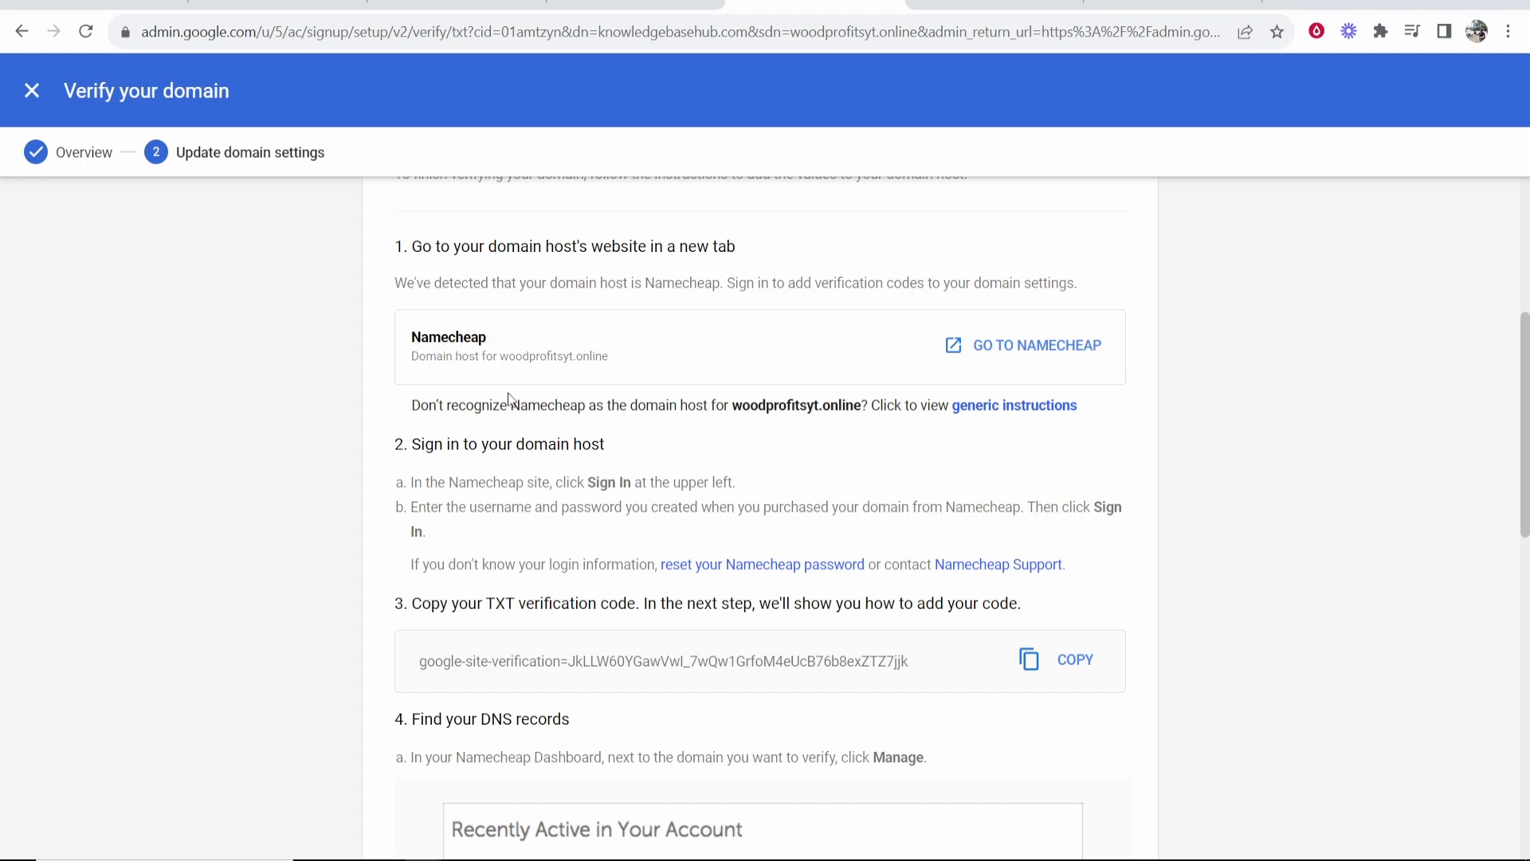
scroll("down", 3)
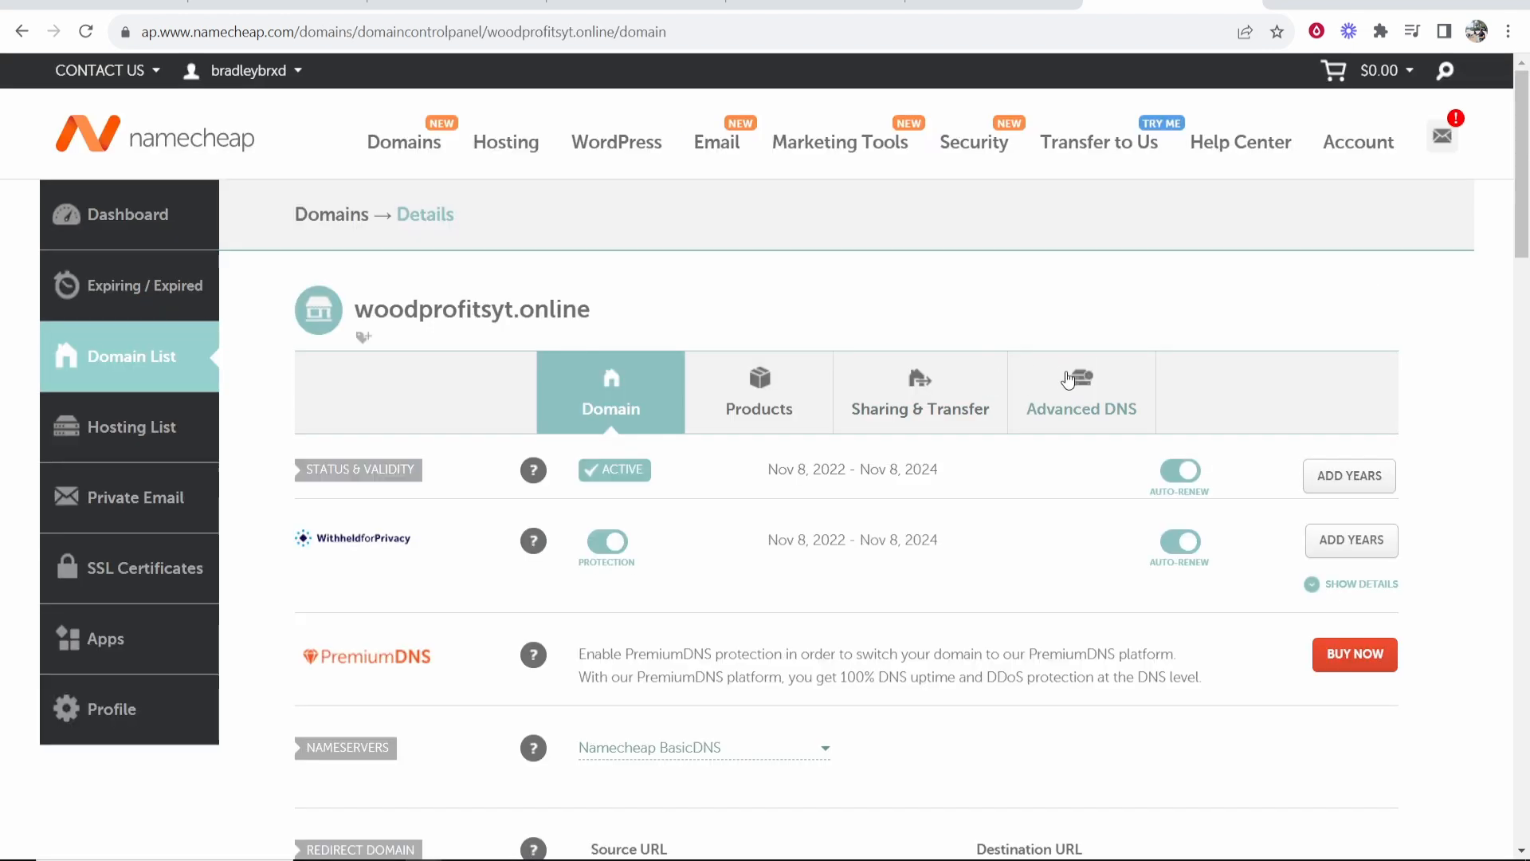
Step: Add a TXT record with host @ in Advanced DNS and copy Google's verification code
left_click(1080, 391)
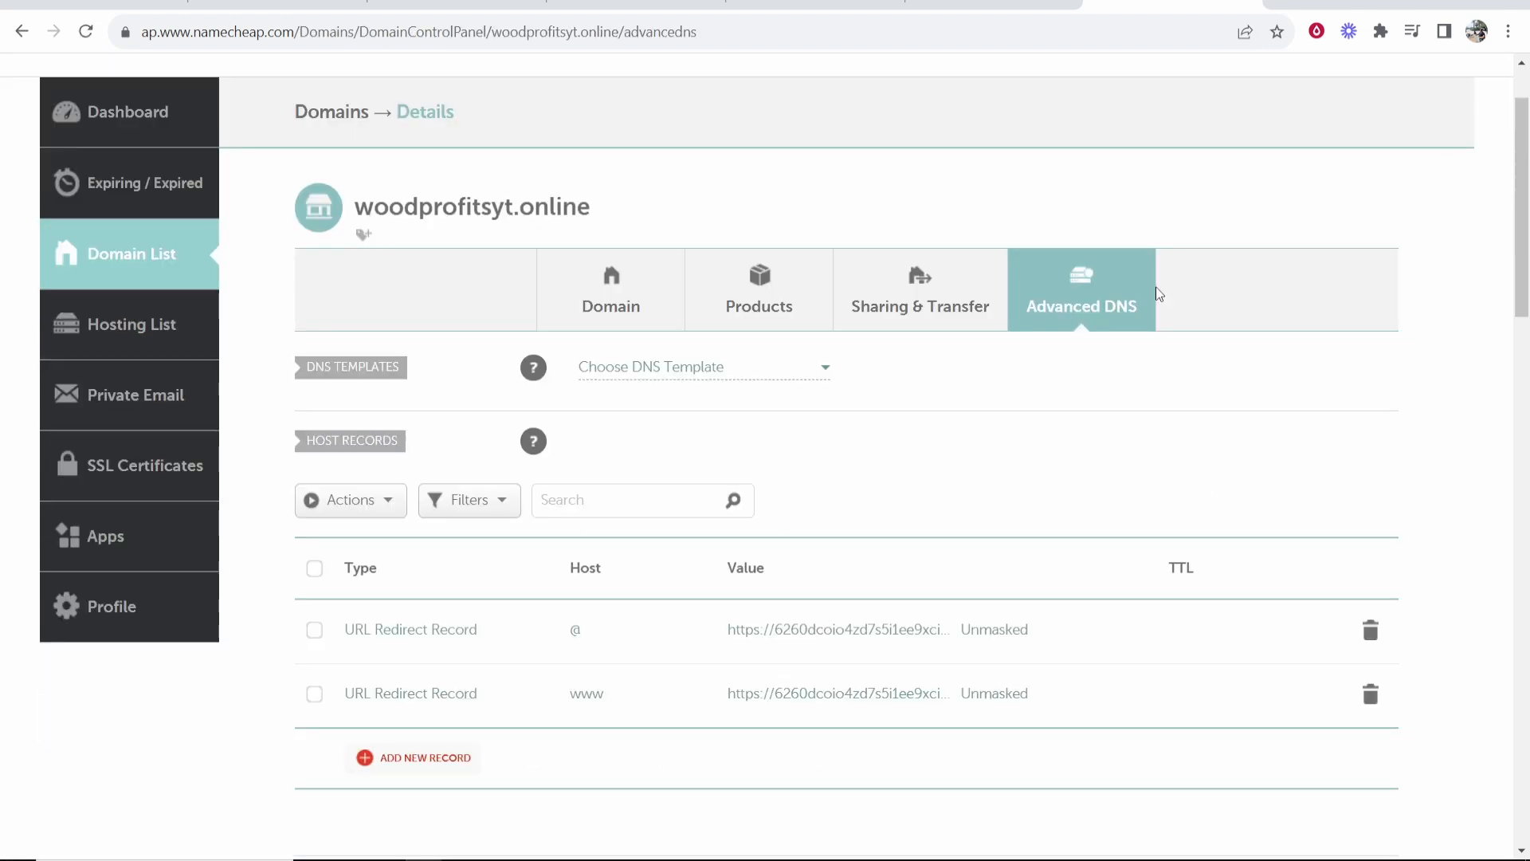
scroll("down", 3)
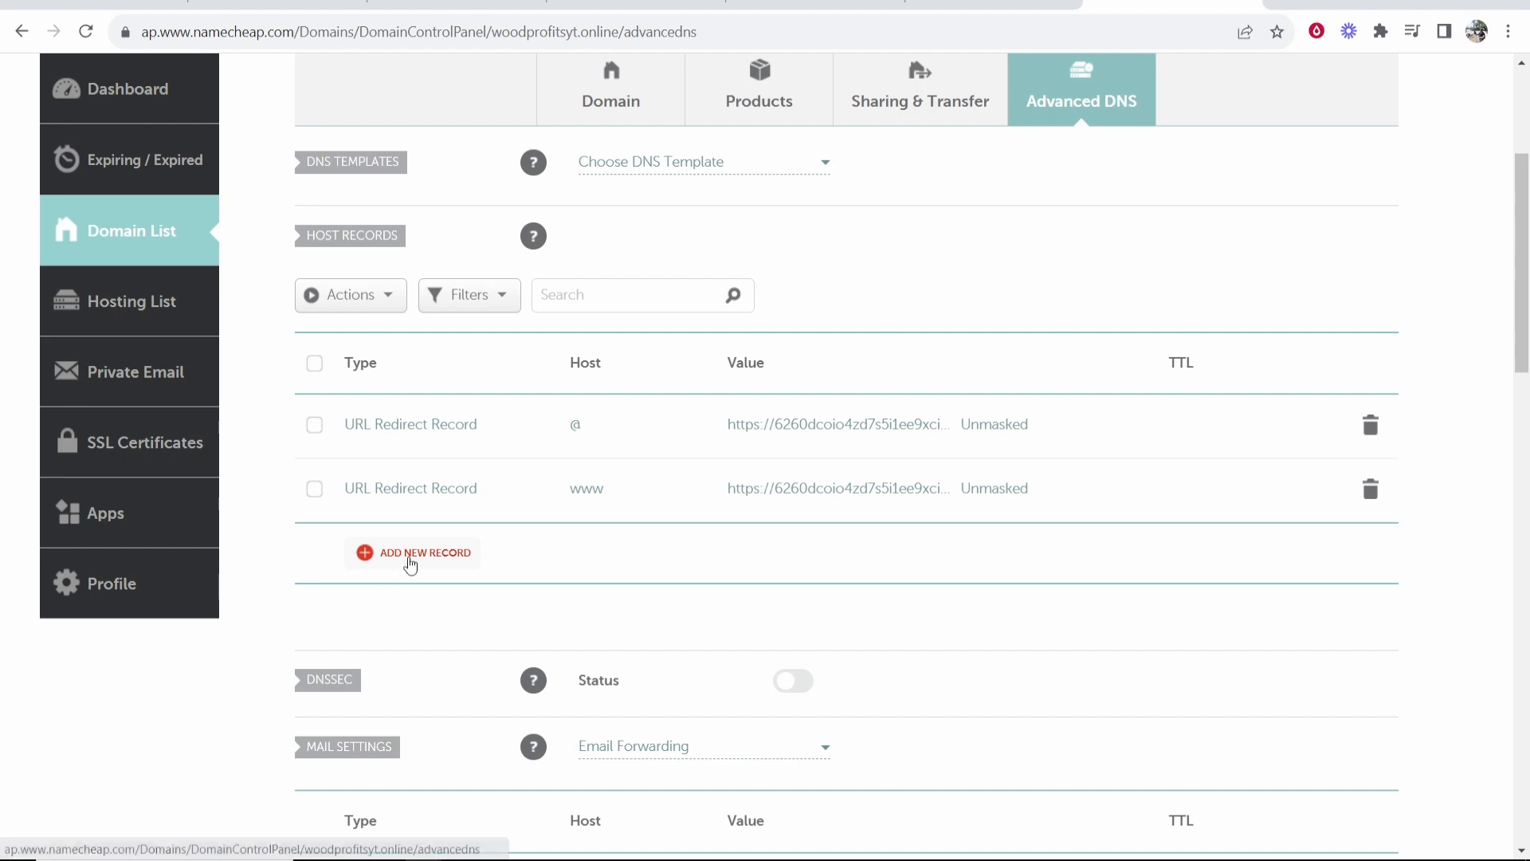
left_click(423, 553)
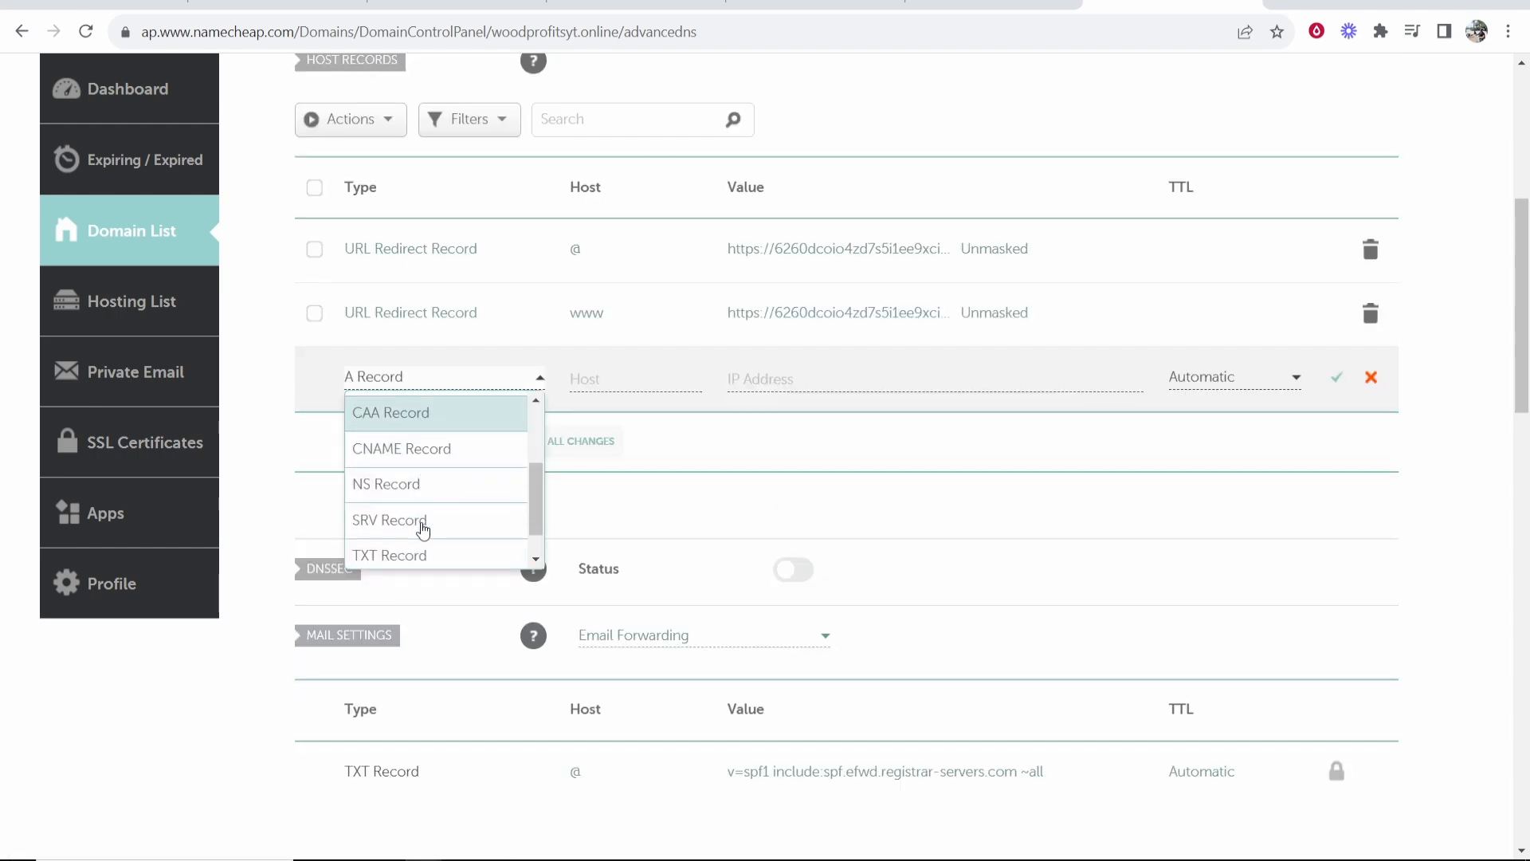
left_click(390, 555)
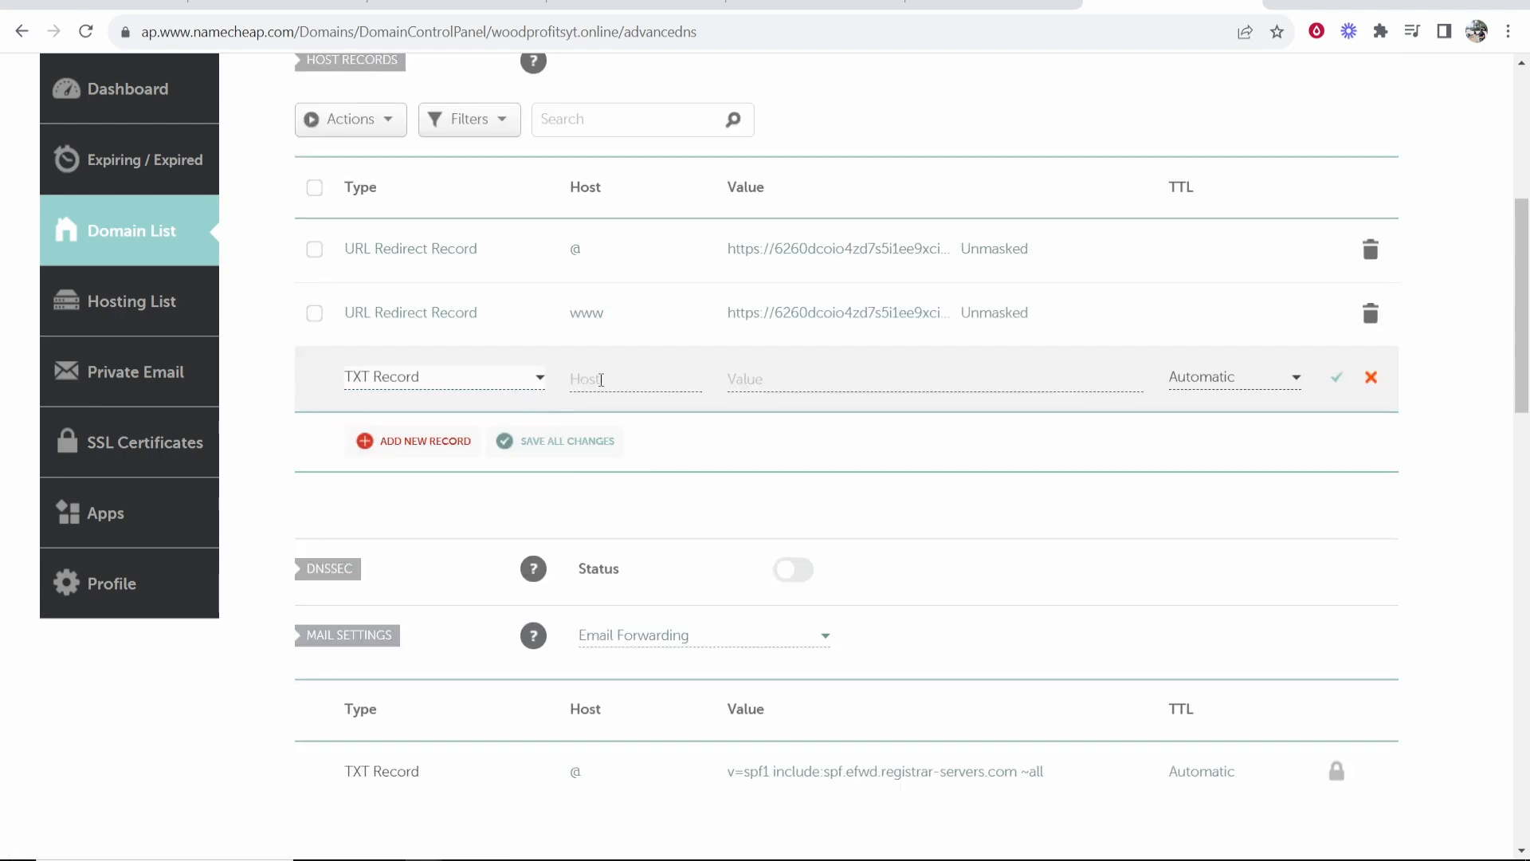
type("@")
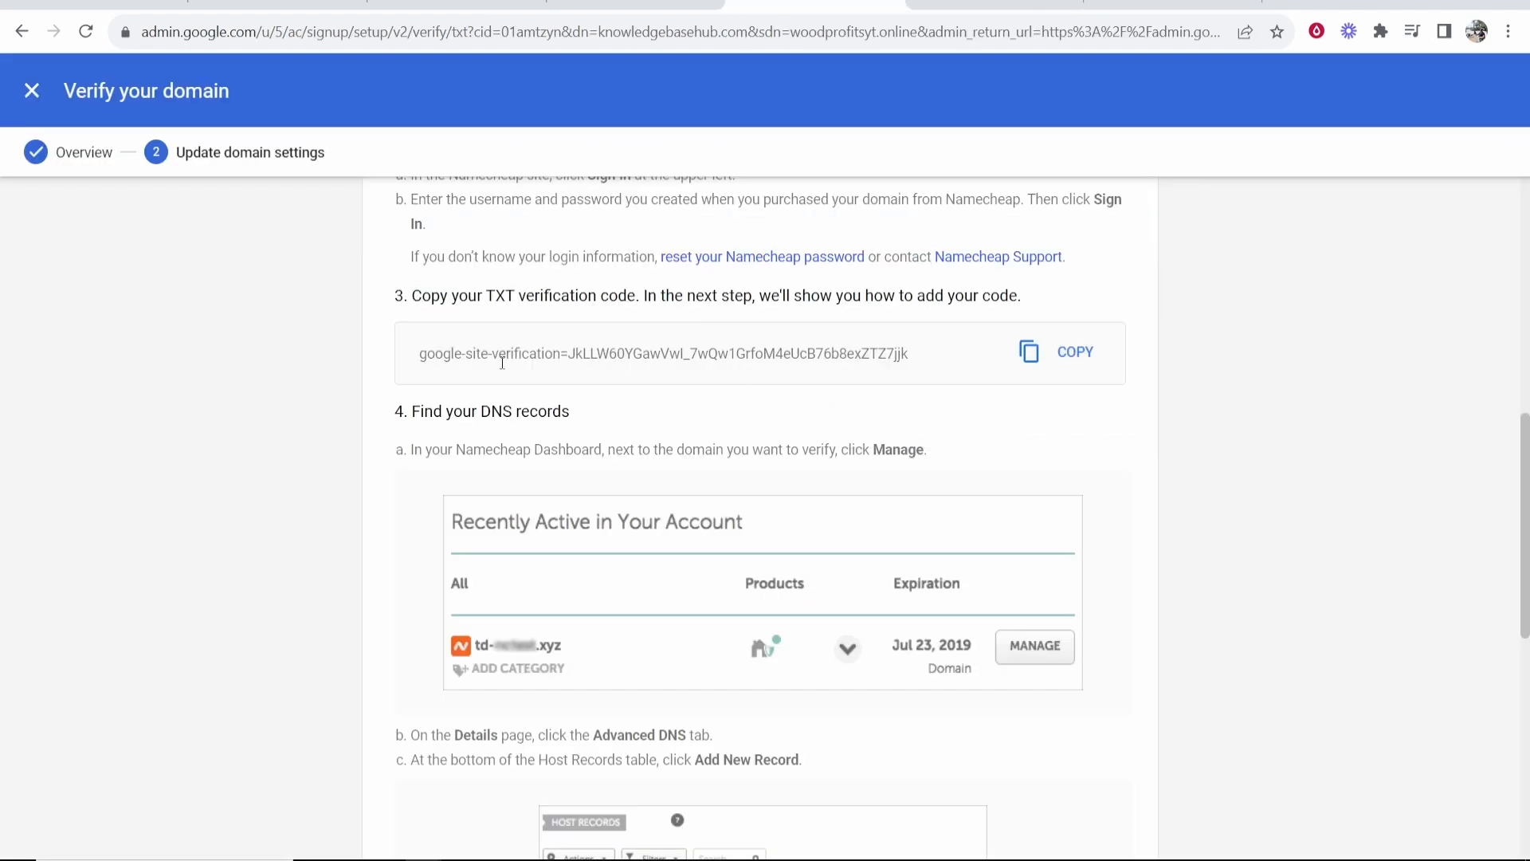
double_click(520, 295)
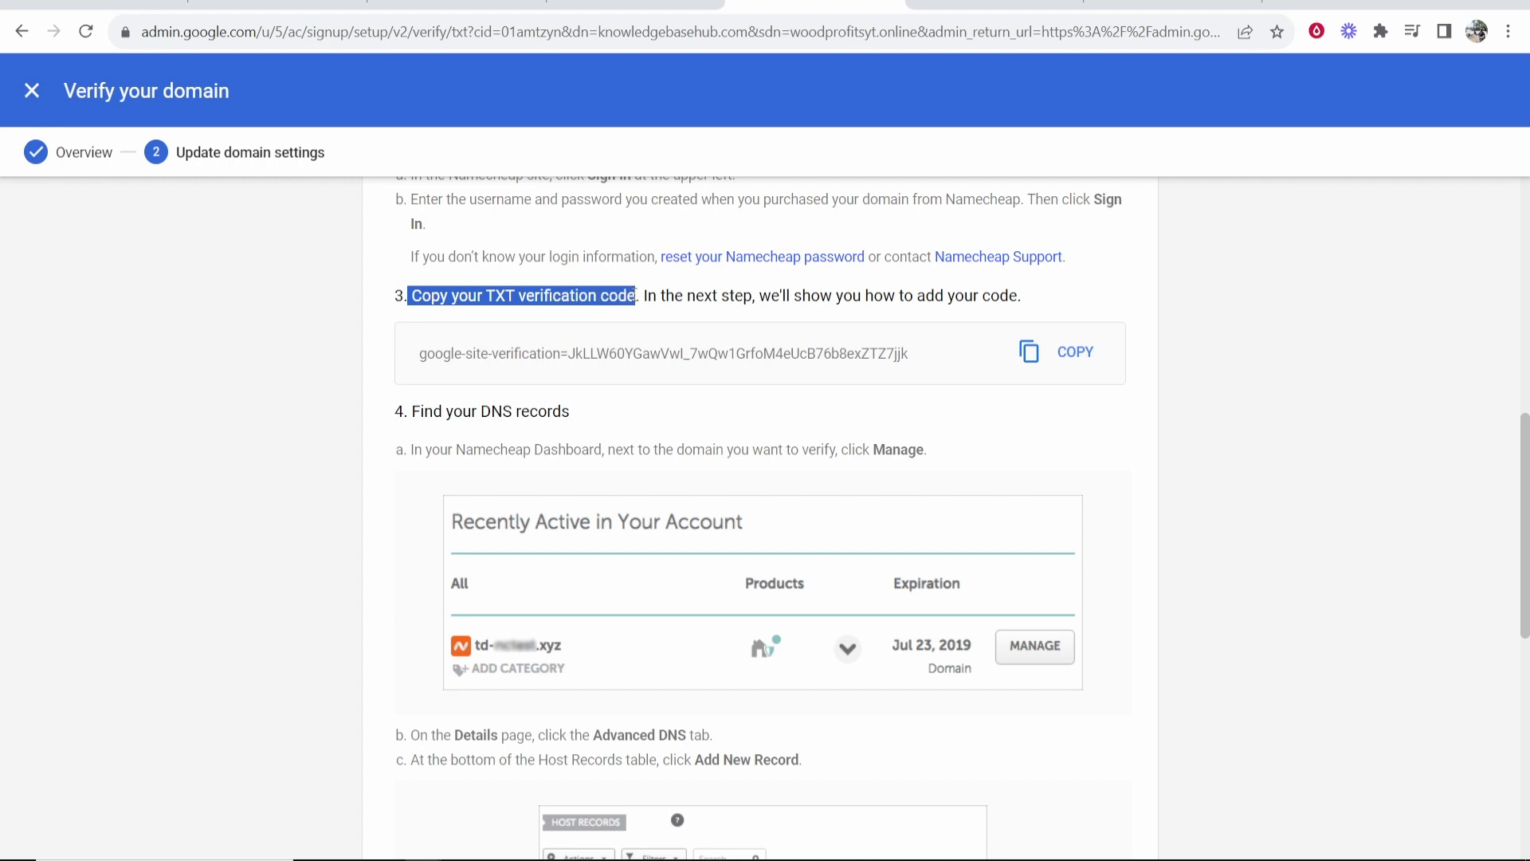
left_click(1073, 352)
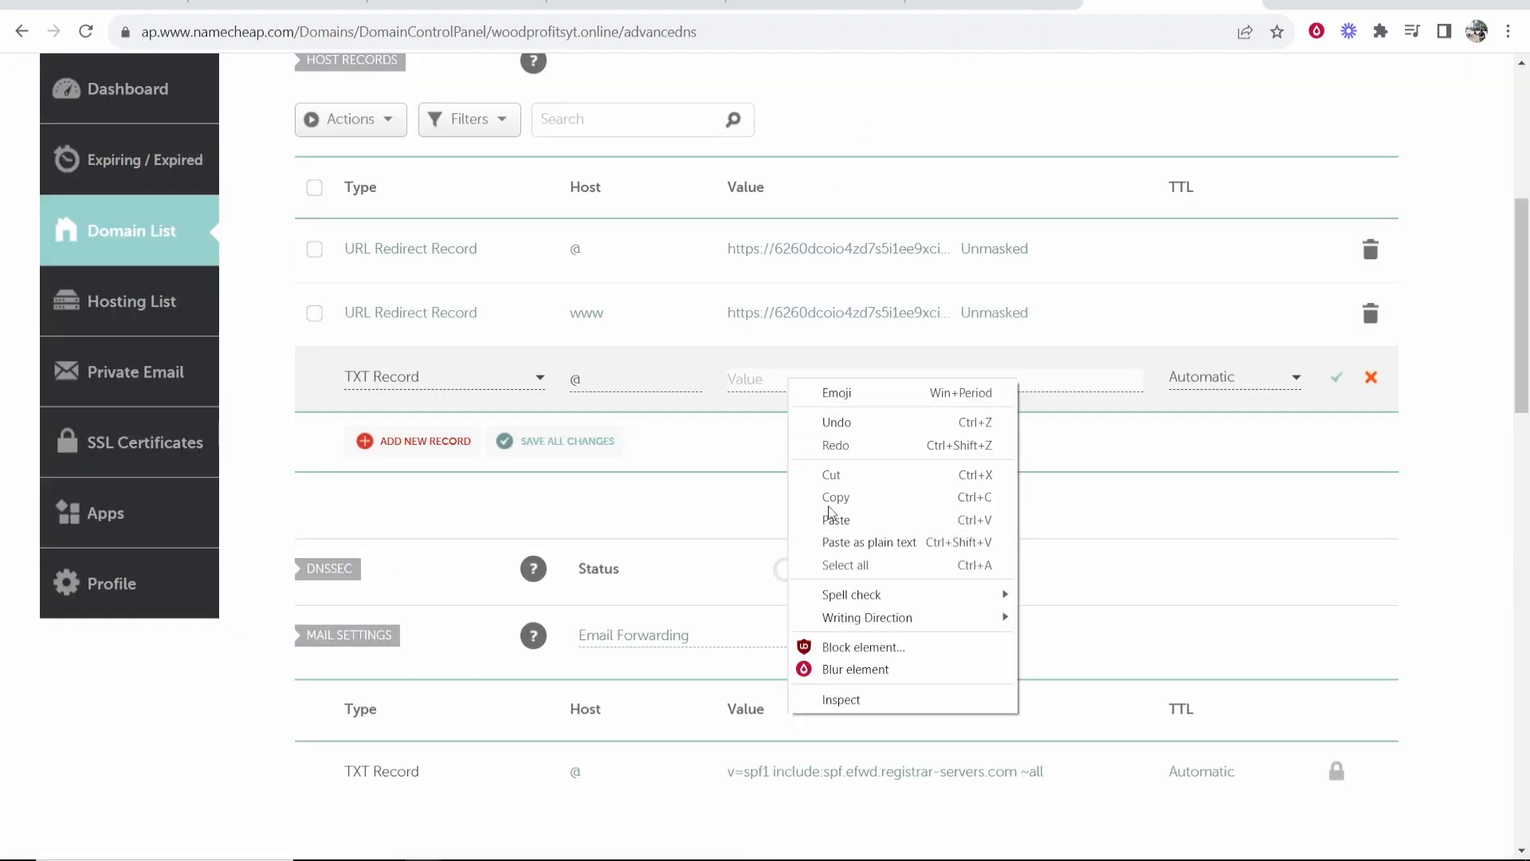
Step: Paste the google-site-verification code into the TXT record value and save it
left_click(836, 518)
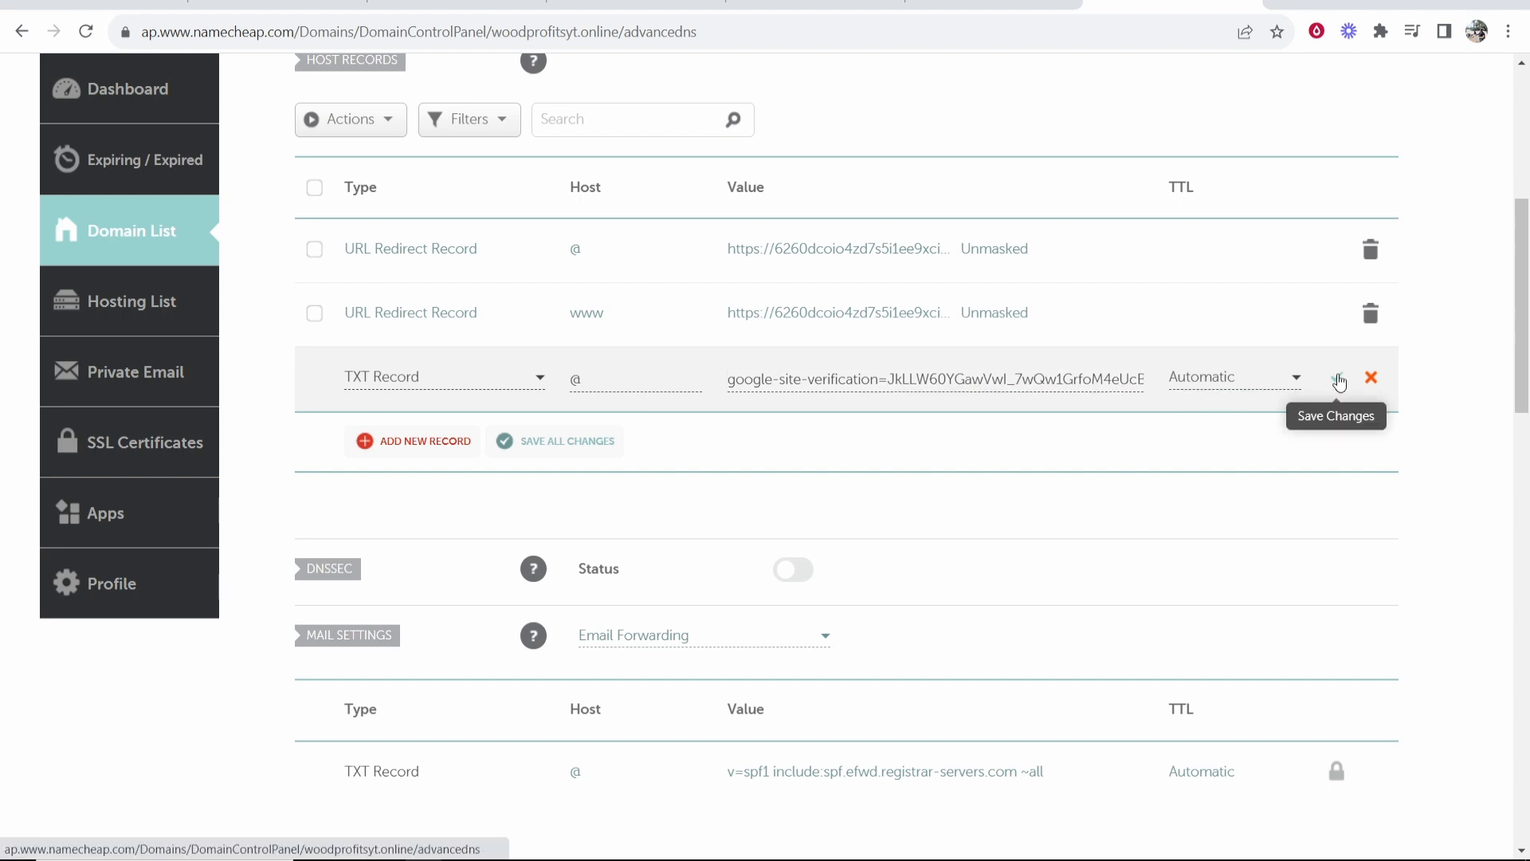
left_click(1339, 377)
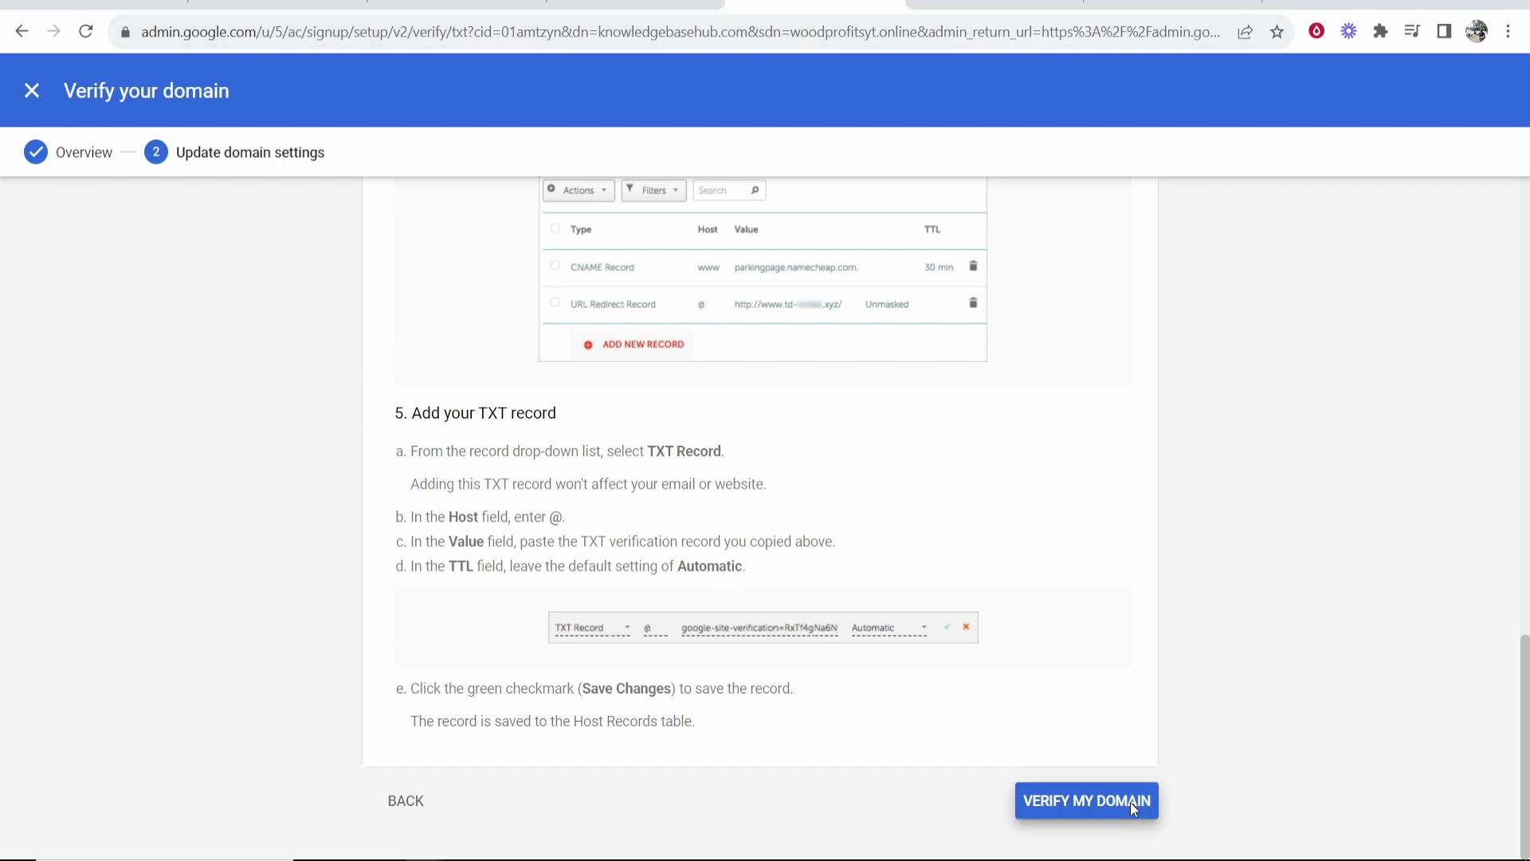
Step: Run ownership verification until woodprofitsyt.online shows as a verified secondary domain
left_click(1086, 800)
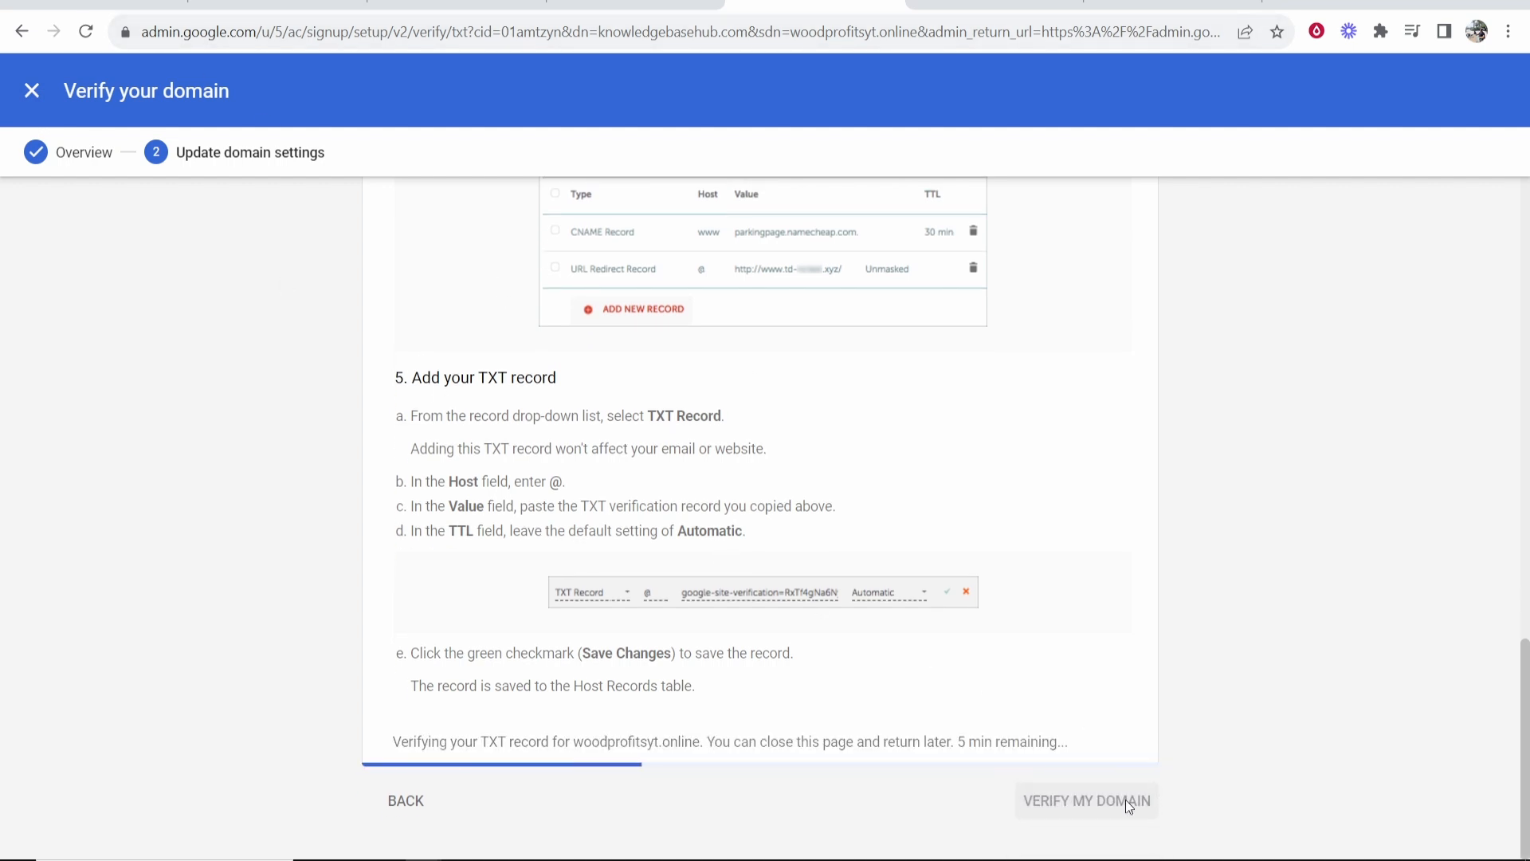
mouse_move(1078, 710)
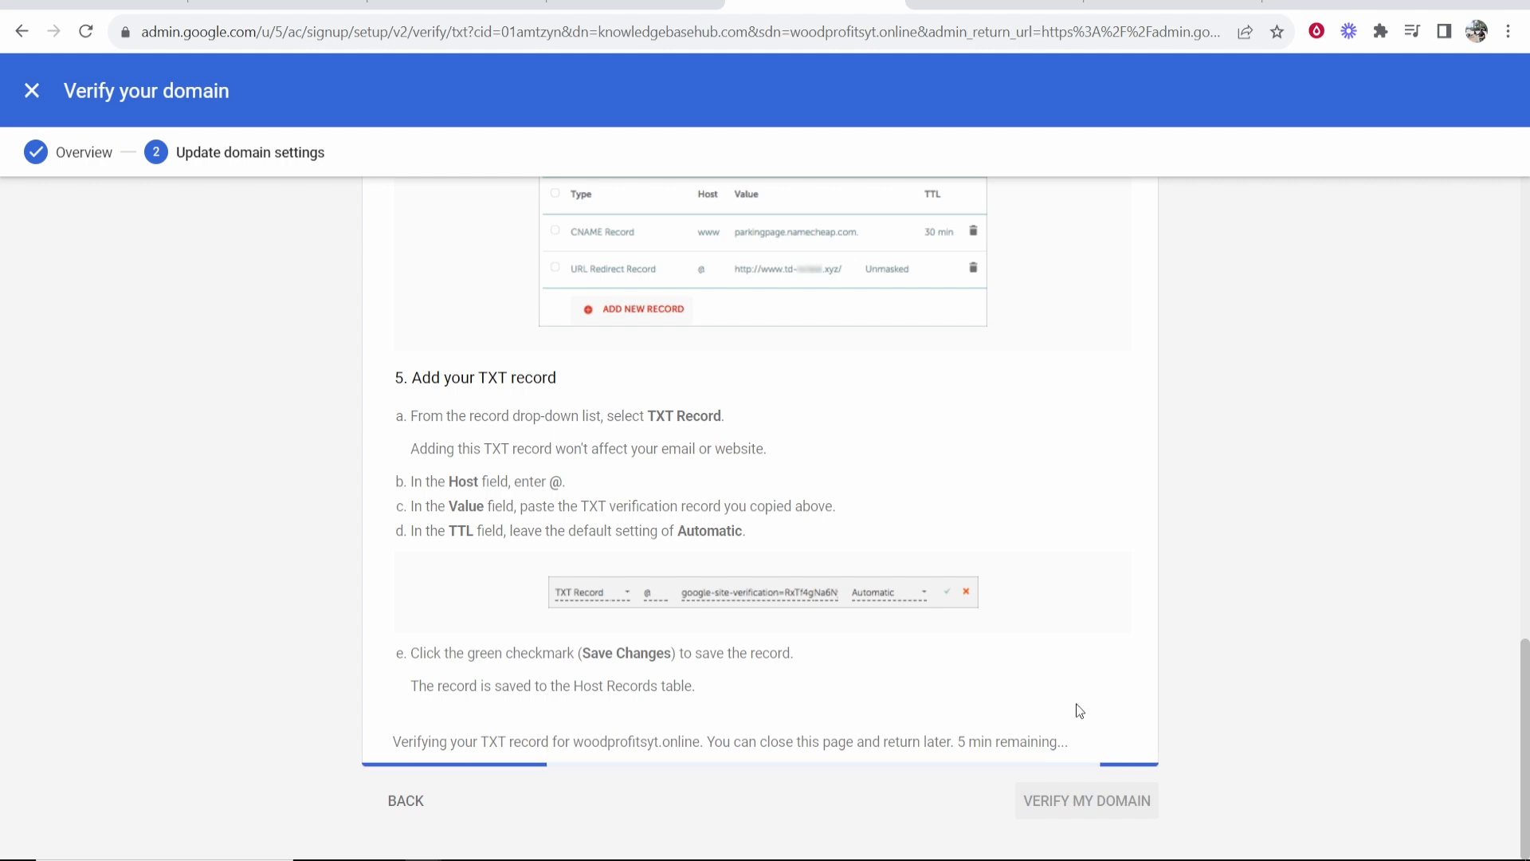
double_click(1012, 741)
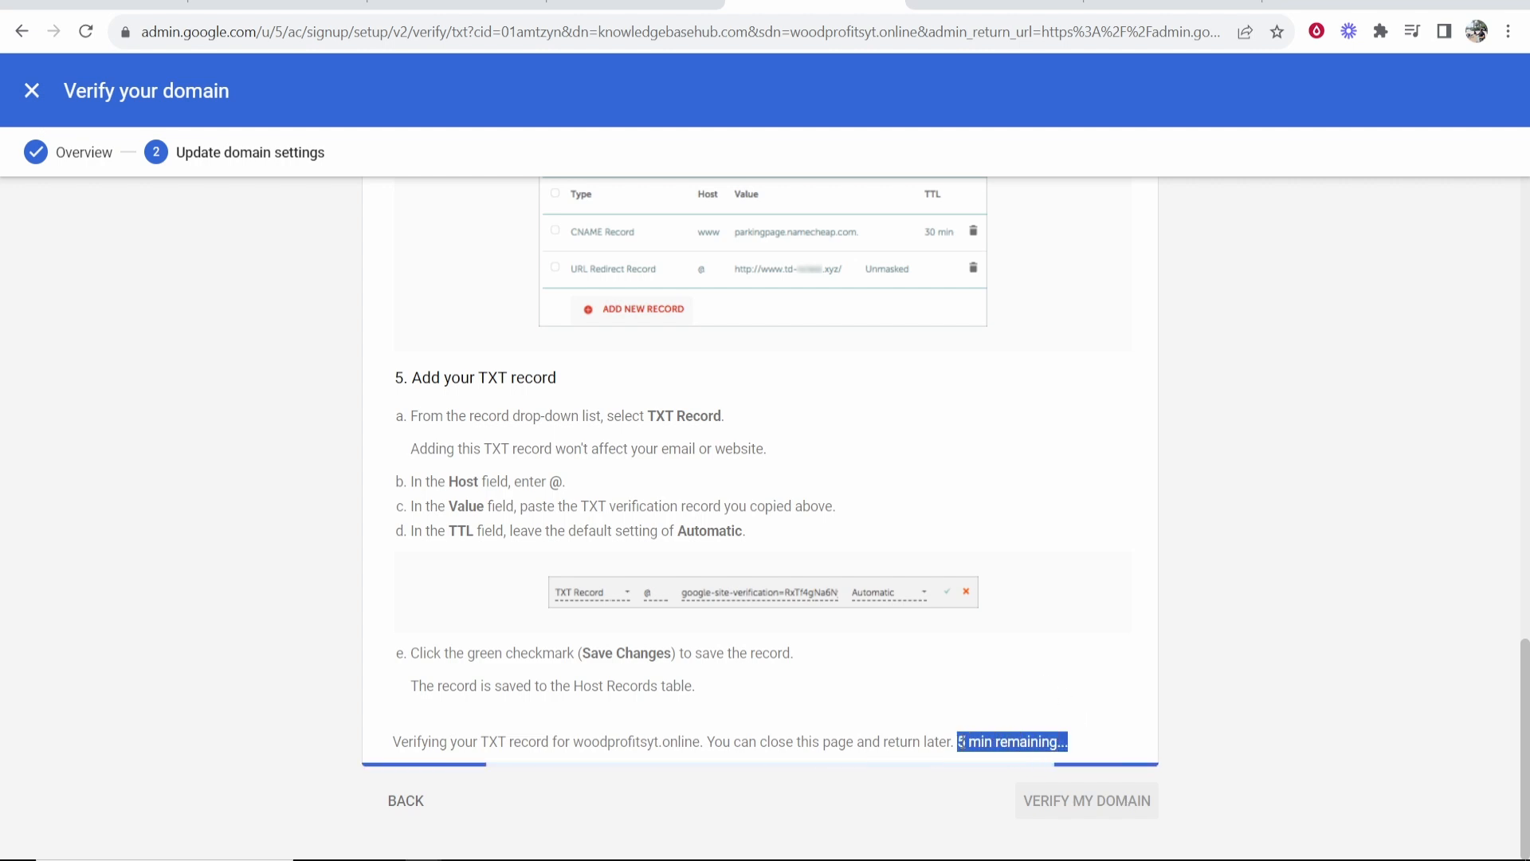
left_click(1086, 800)
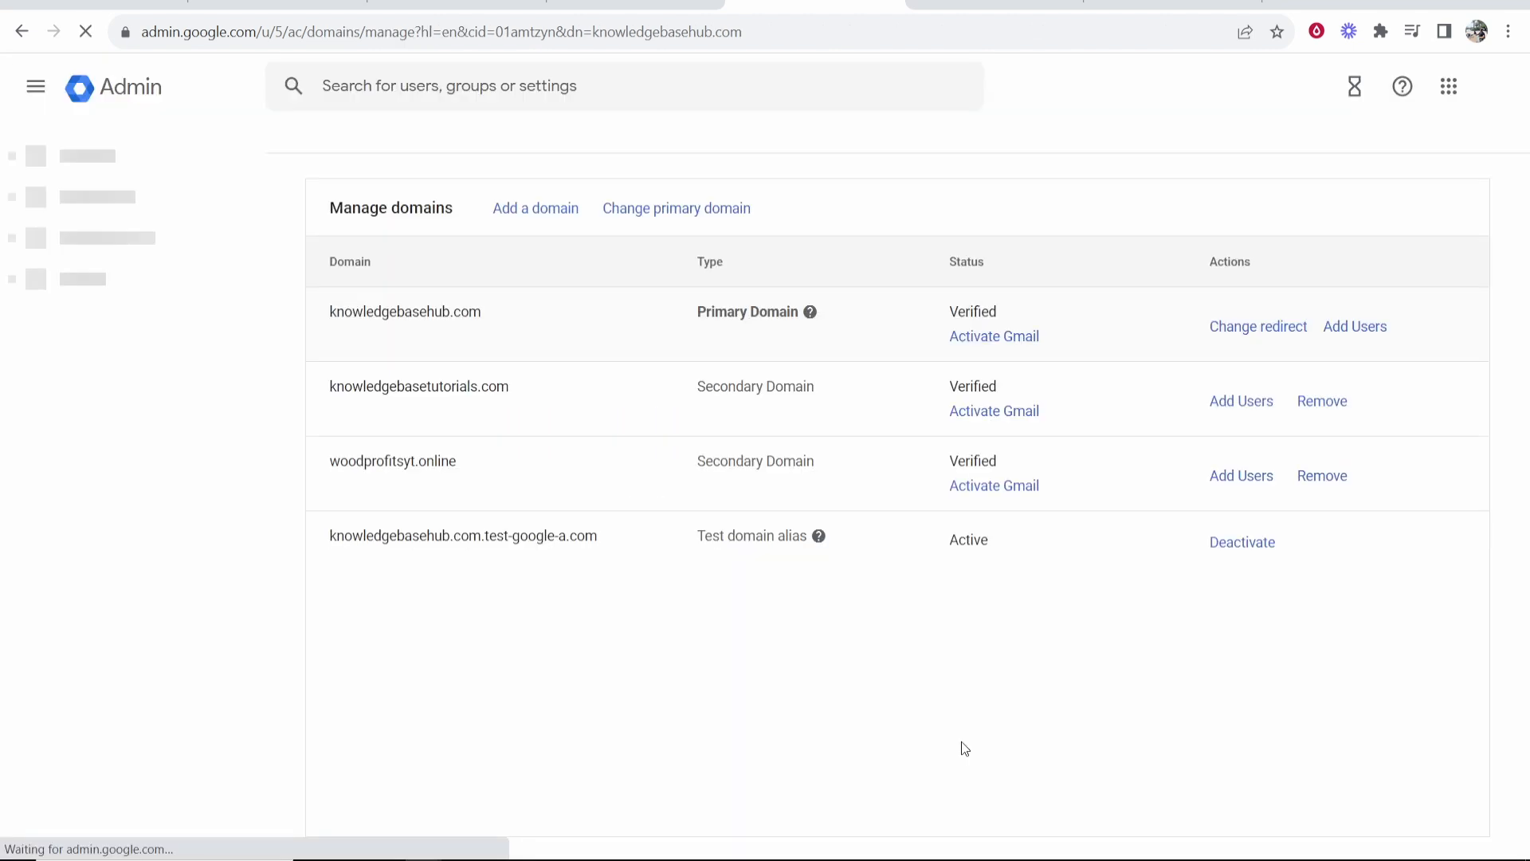
double_click(392, 461)
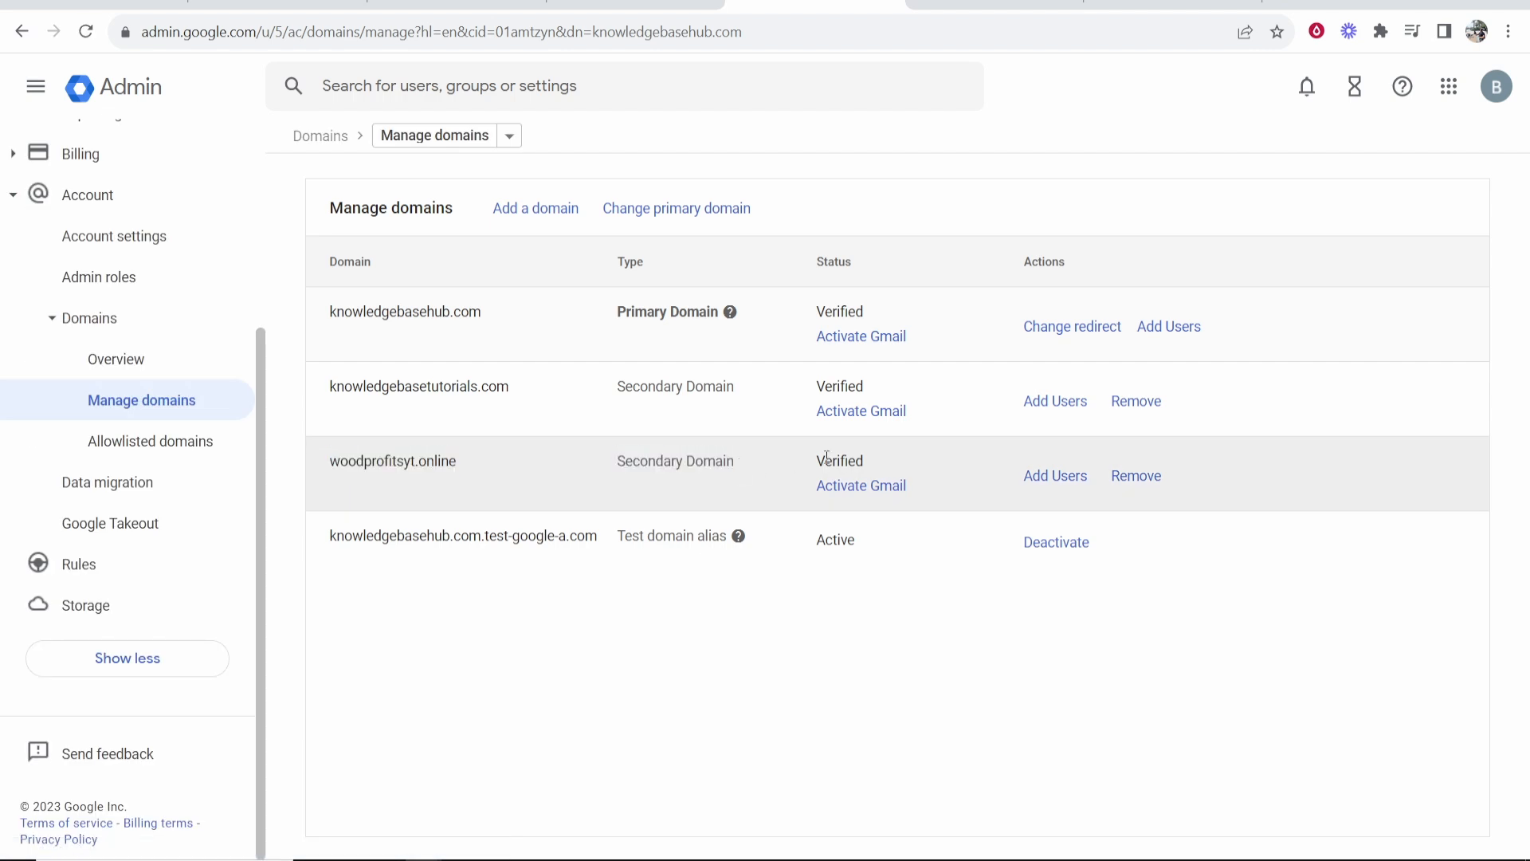
mouse_move(877, 469)
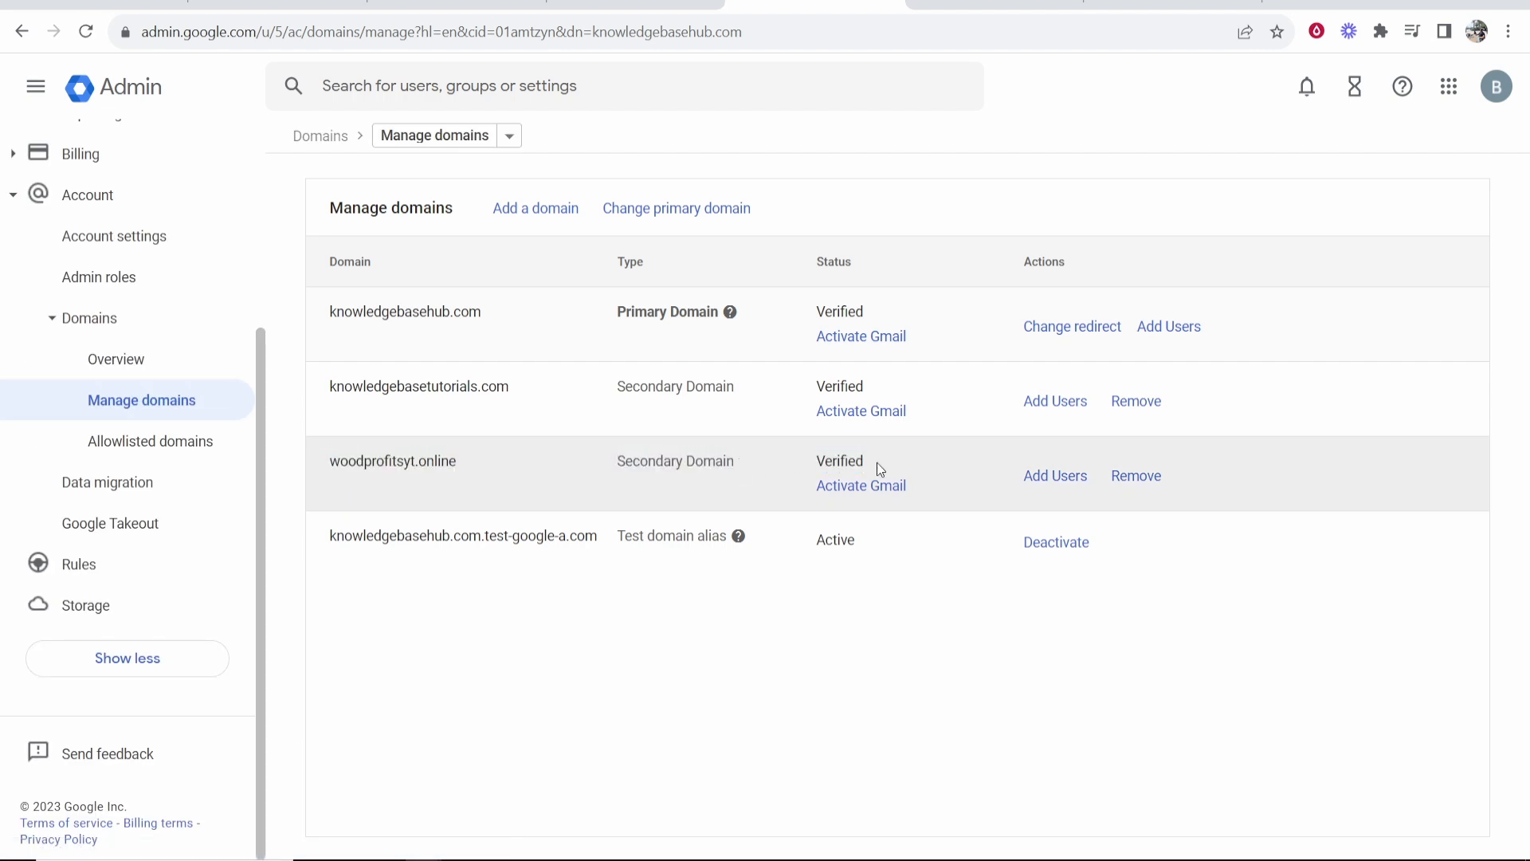
mouse_move(994, 114)
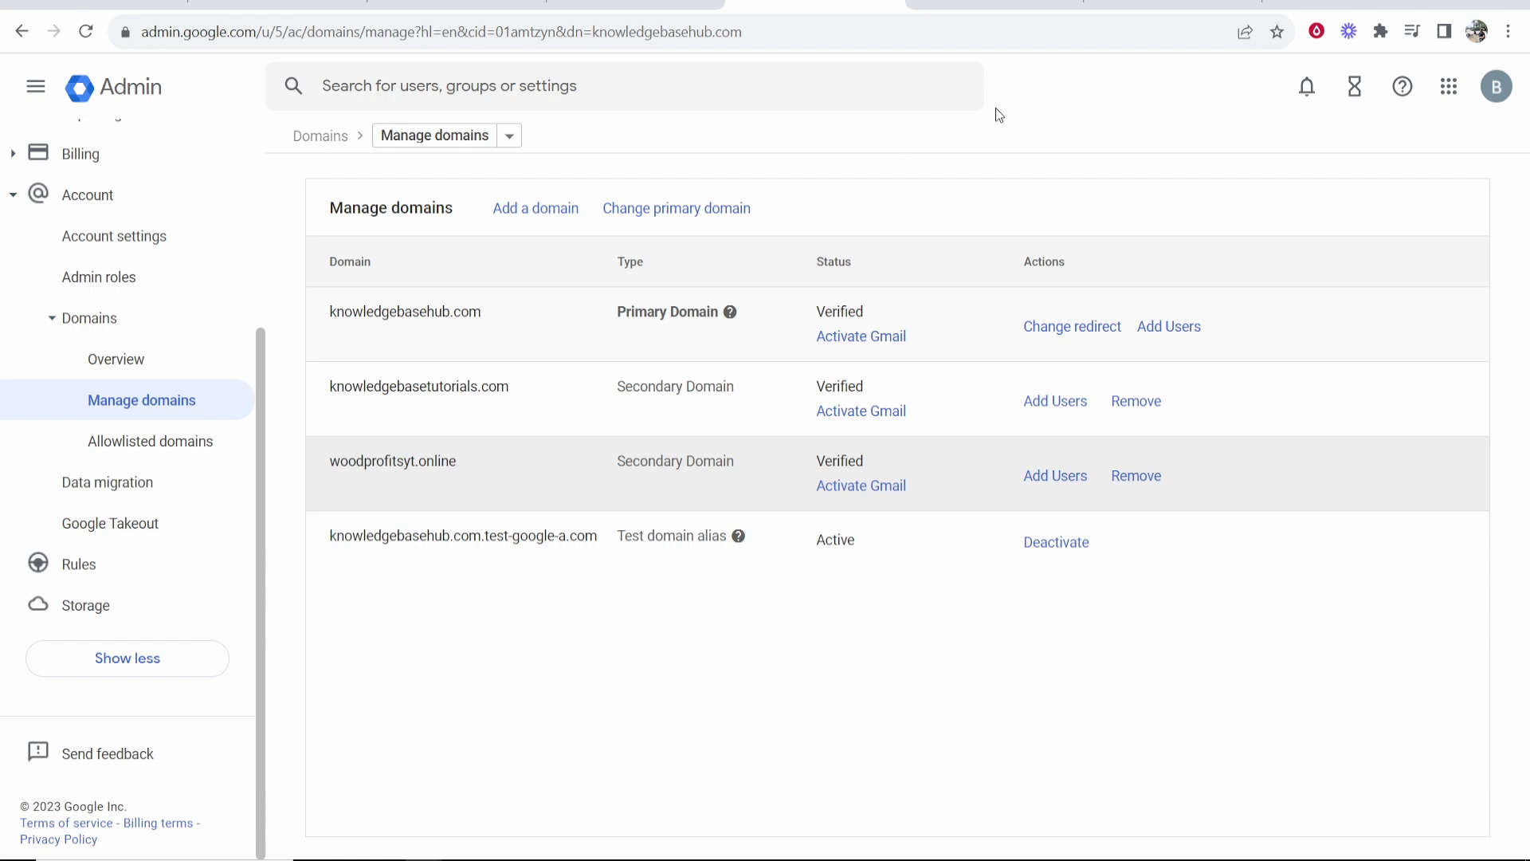